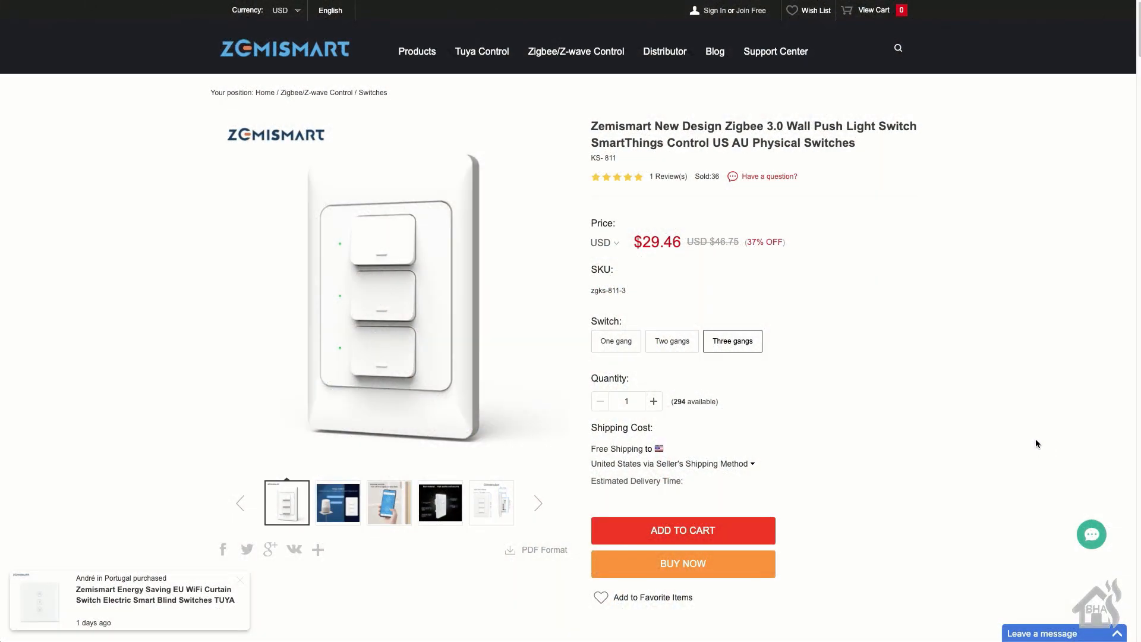
Scroll down through the Overview of the Zemismart Zigbee 3.0 push light switch listing
scroll("down", 3)
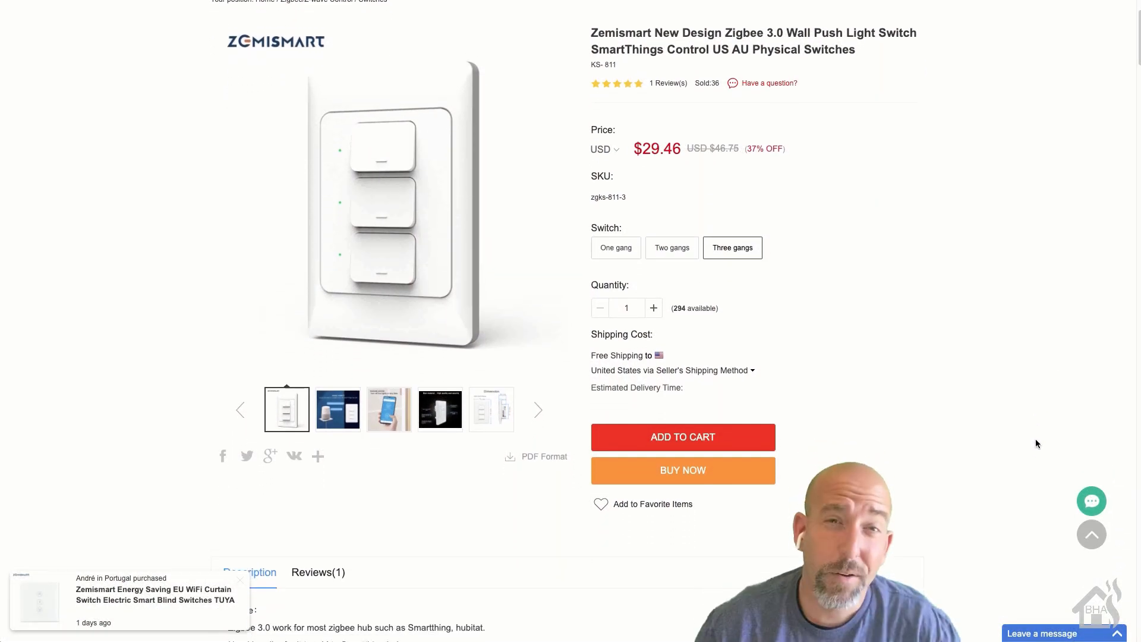
scroll("down", 3)
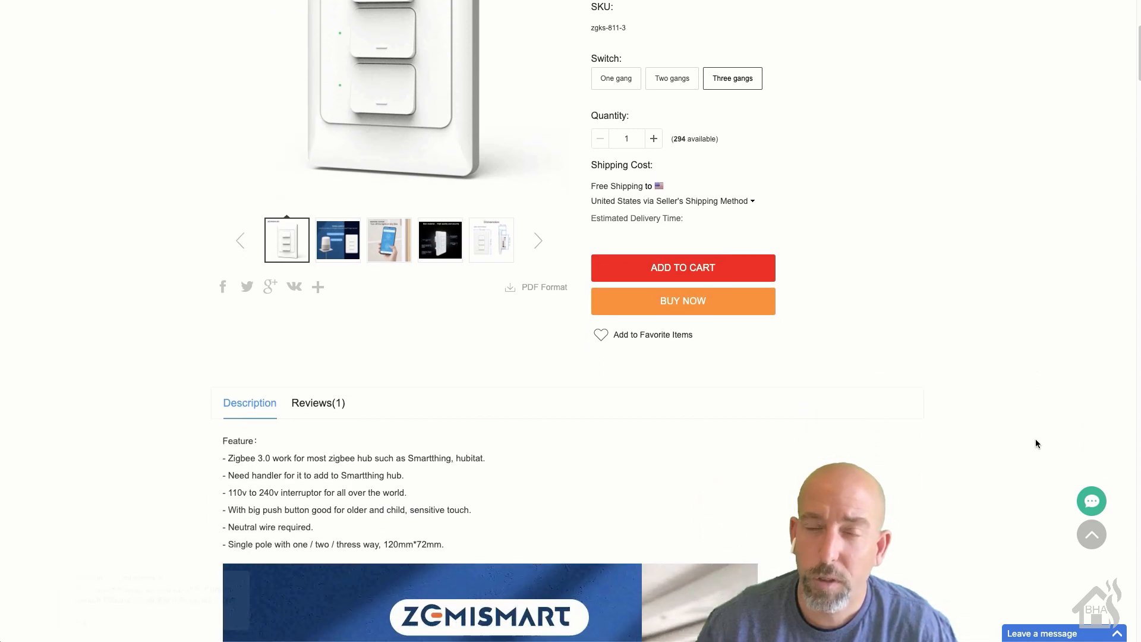
scroll("down", 3)
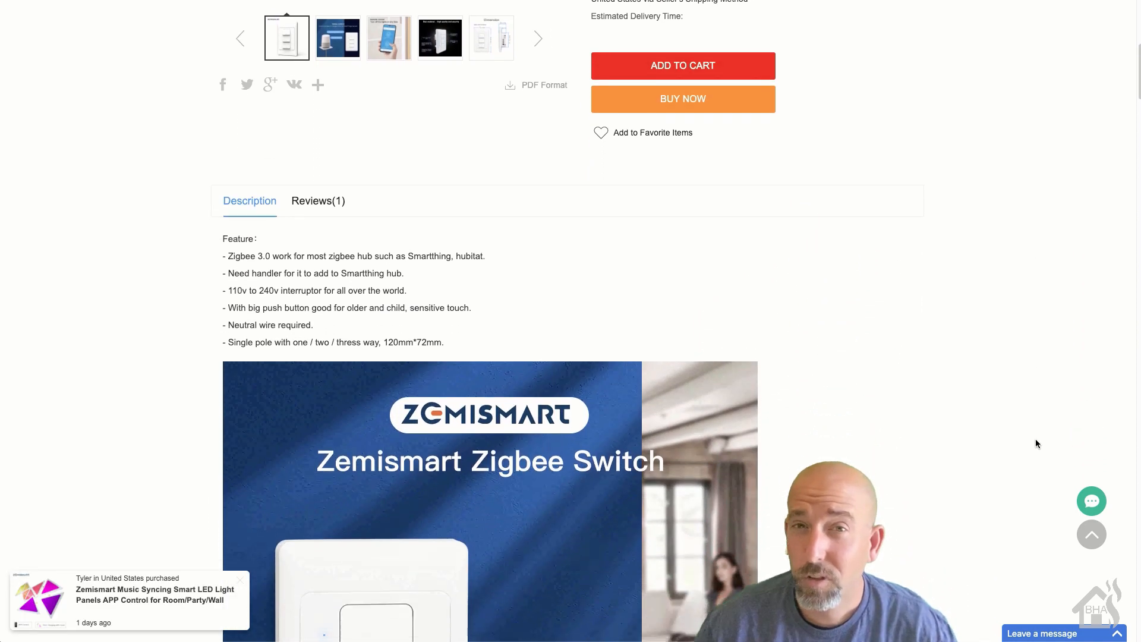
scroll("down", 3)
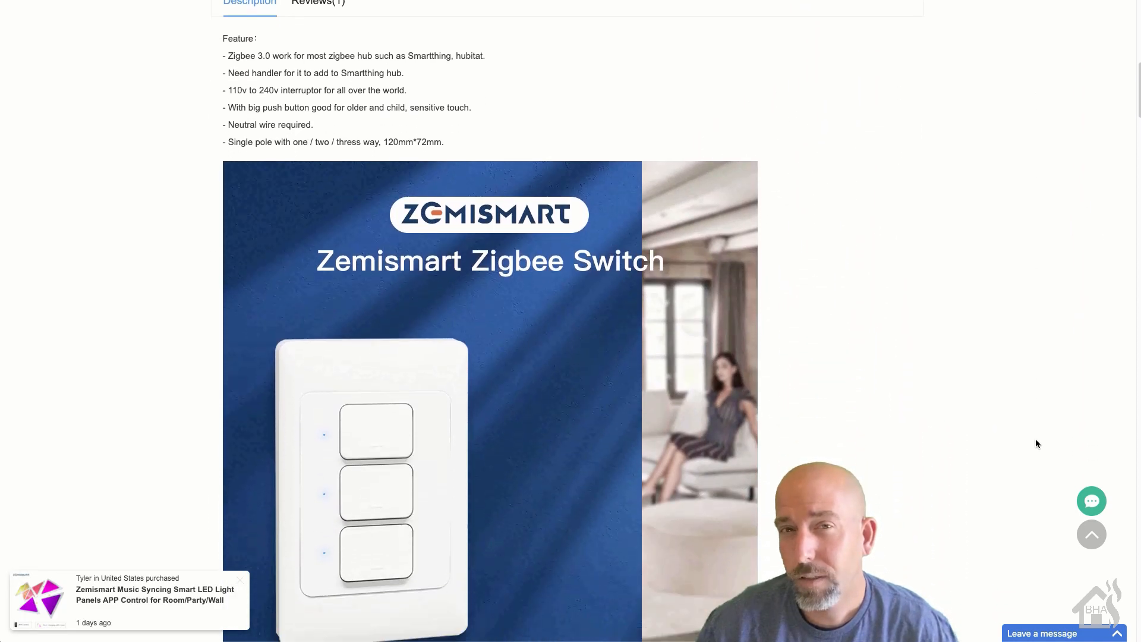
scroll("down", 3)
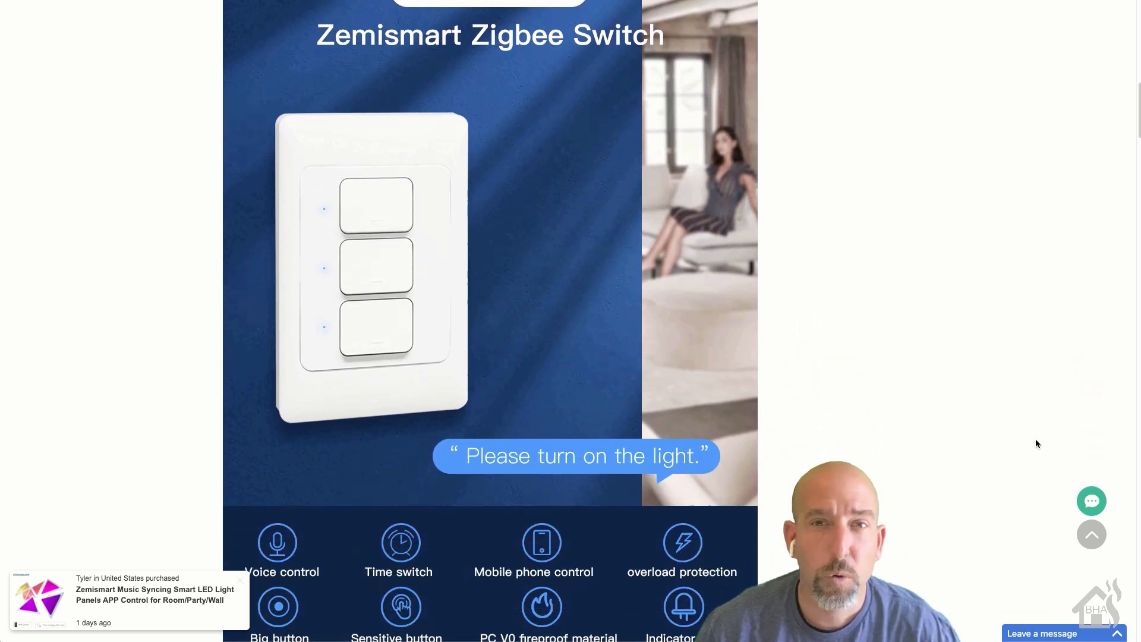
scroll("down", 3)
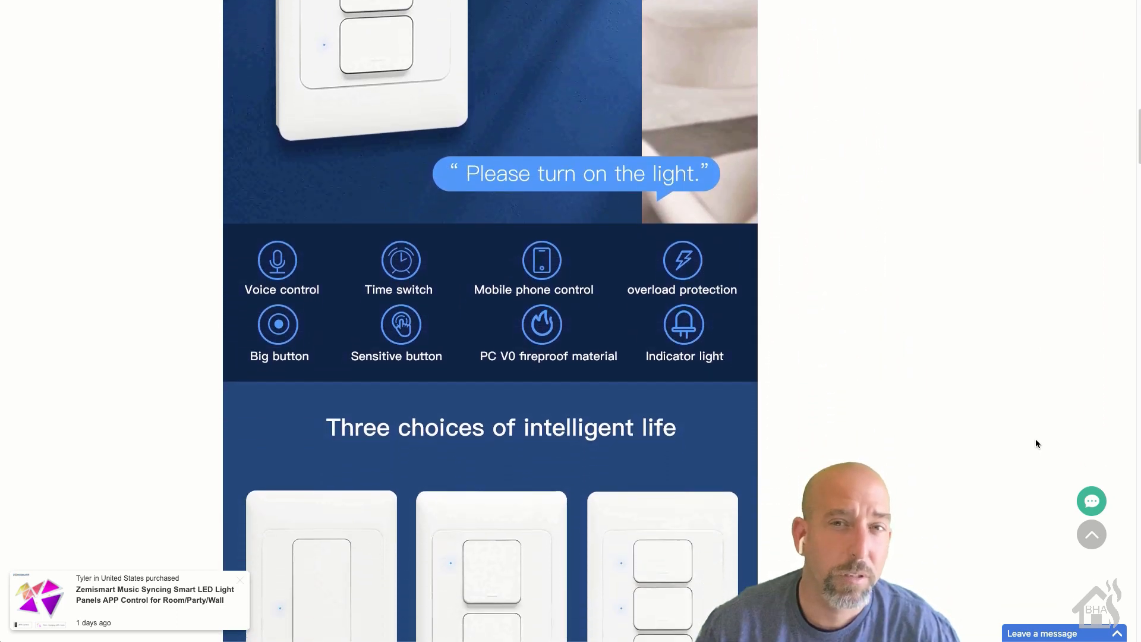
scroll("down", 3)
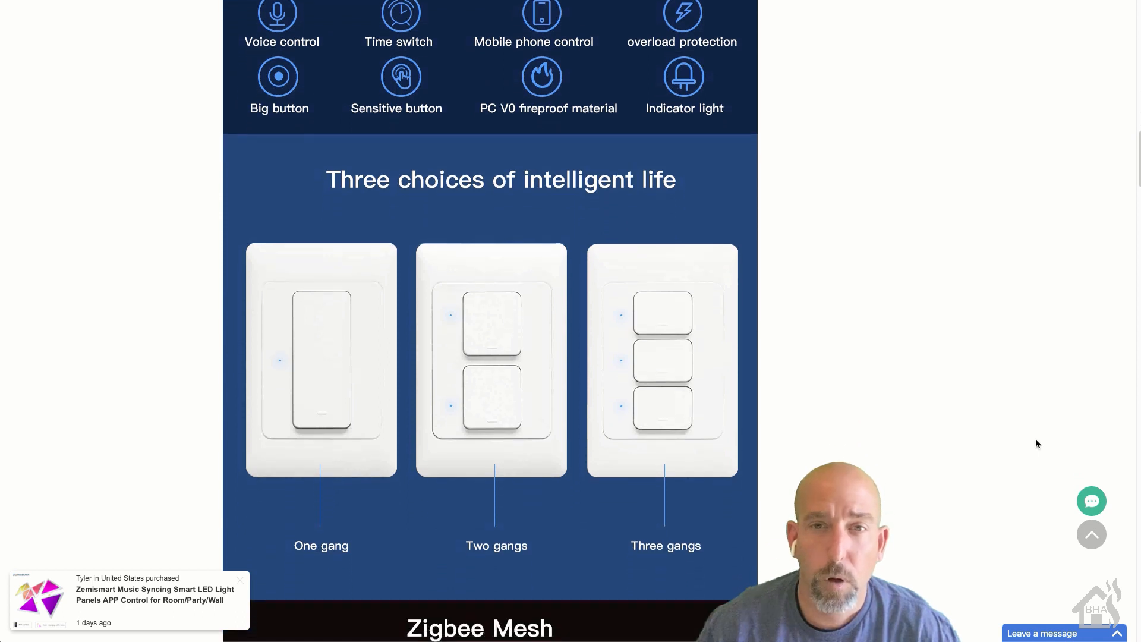
scroll("down", 3)
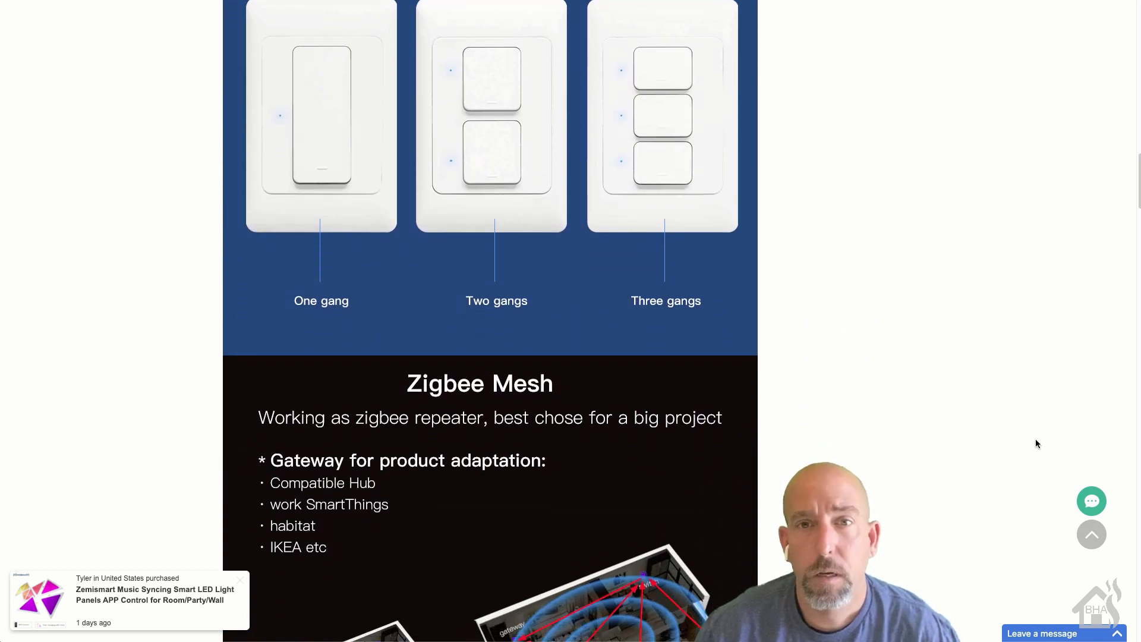
scroll("down", 3)
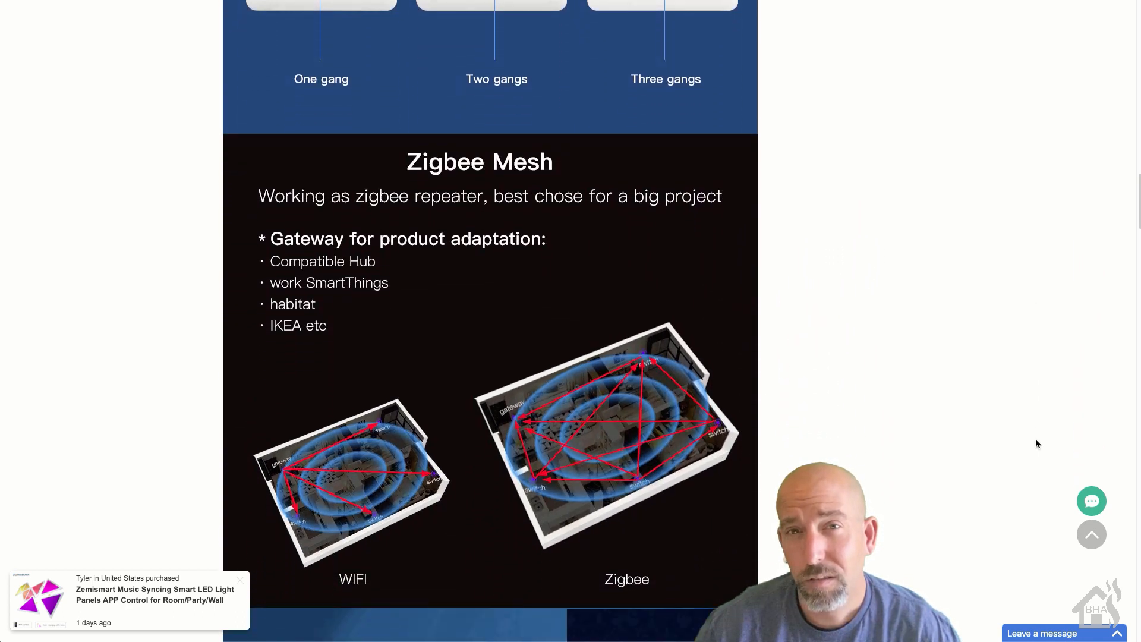
scroll("down", 3)
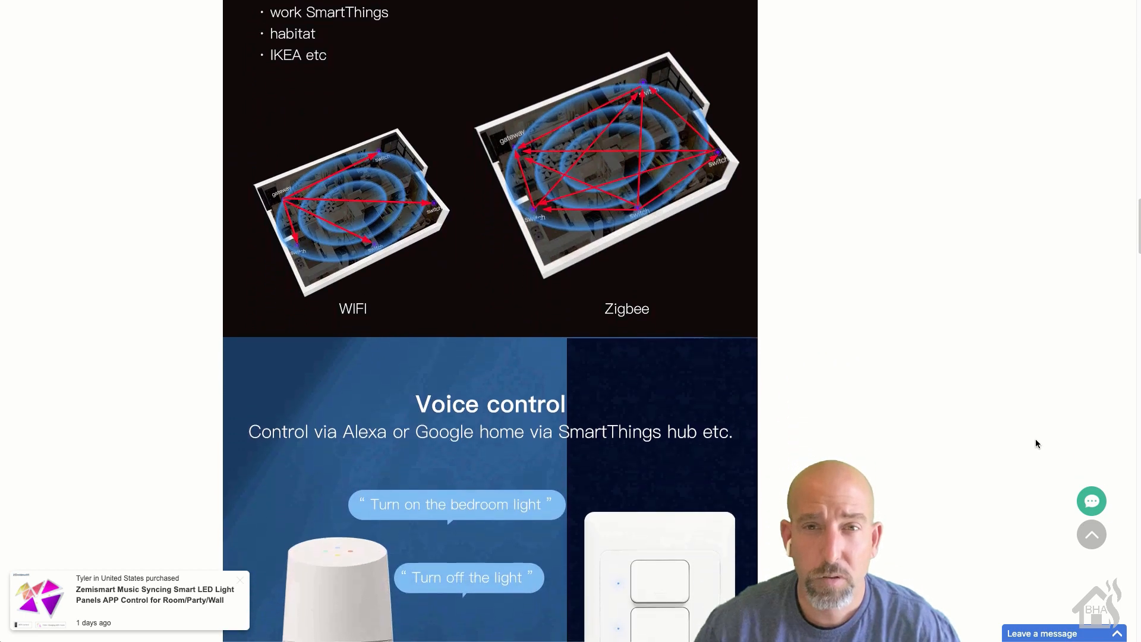
scroll("down", 3)
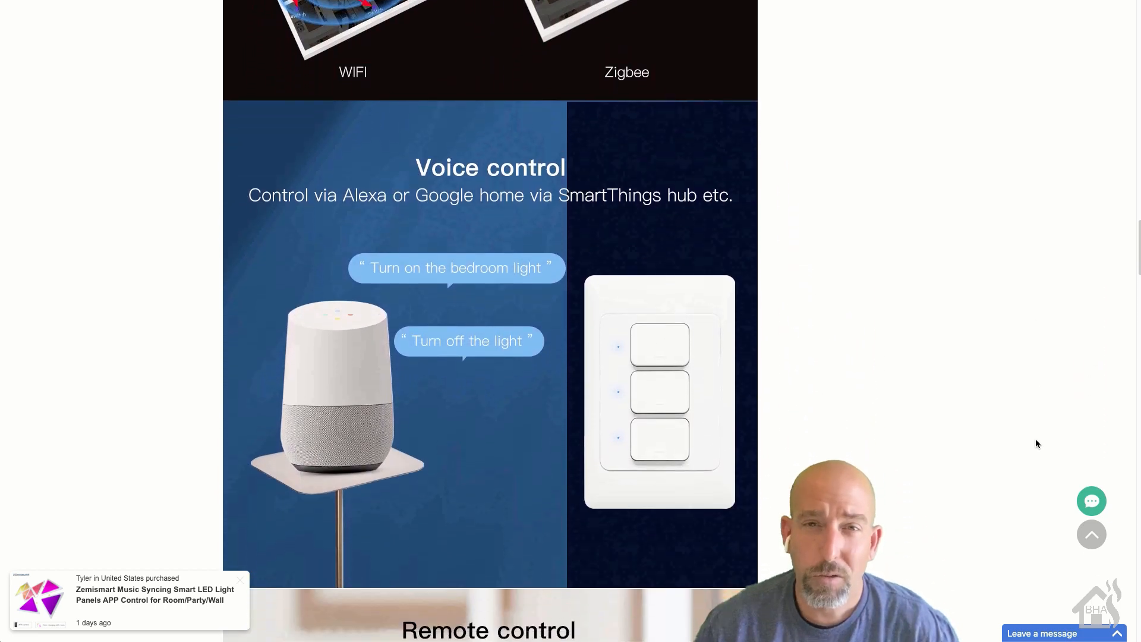
scroll("down", 3)
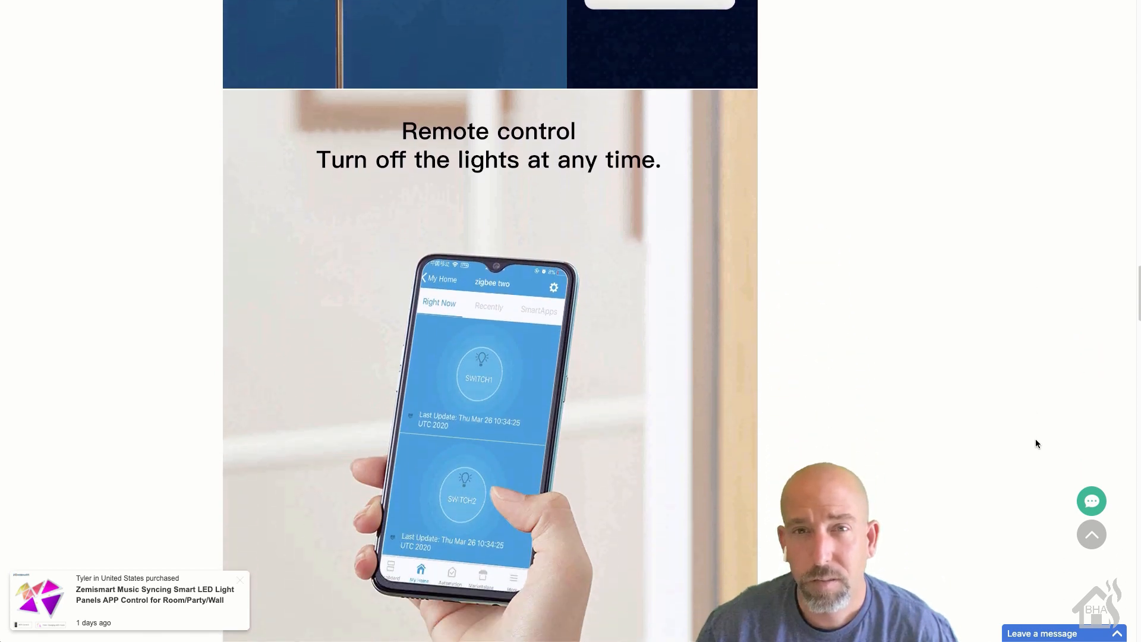
scroll("down", 3)
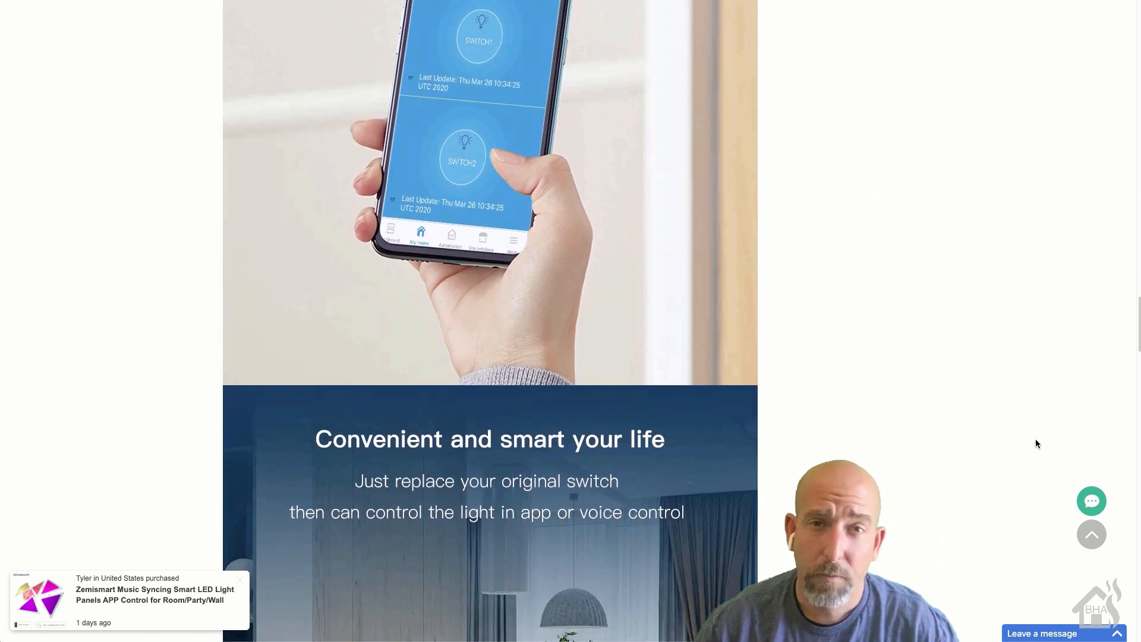
scroll("down", 3)
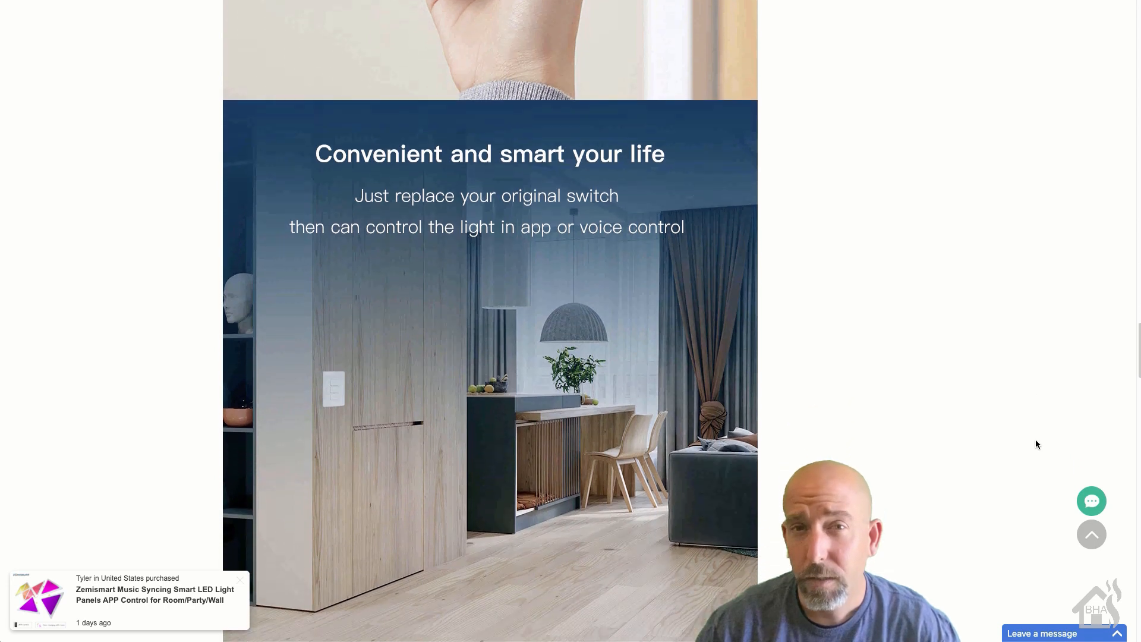
scroll("down", 3)
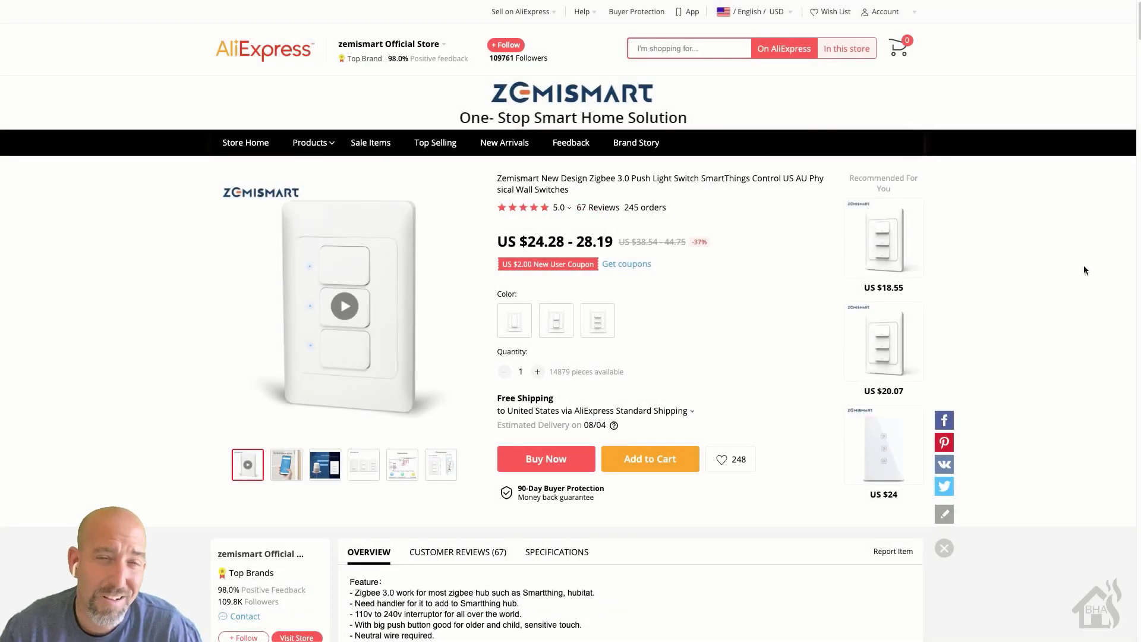
scroll("down", 3)
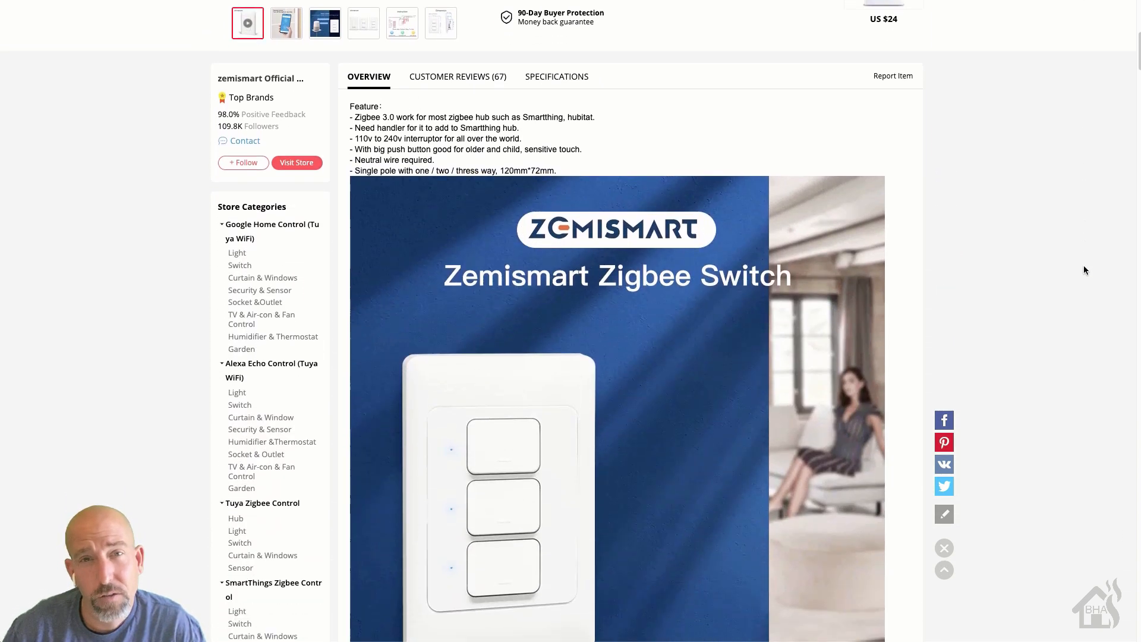
scroll("down", 3)
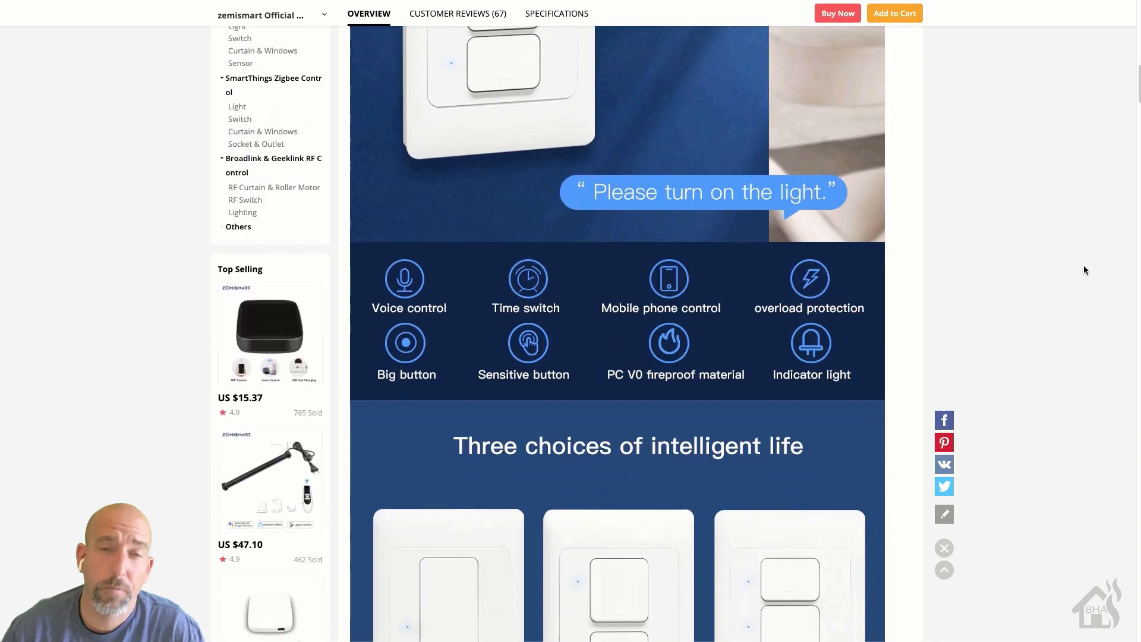
scroll("down", 3)
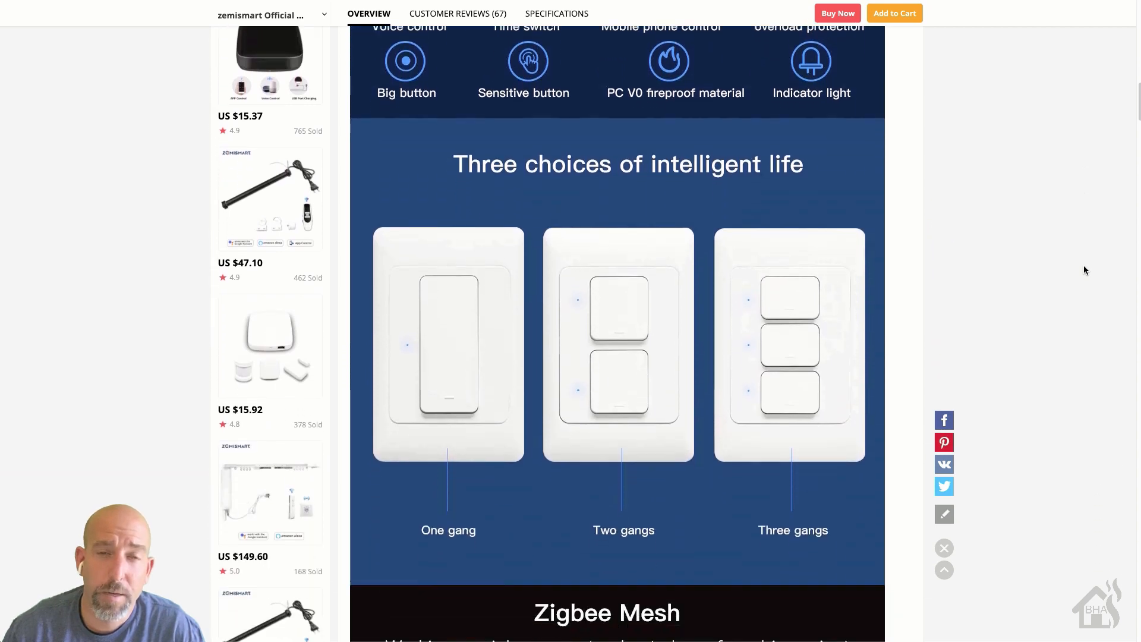
scroll("down", 3)
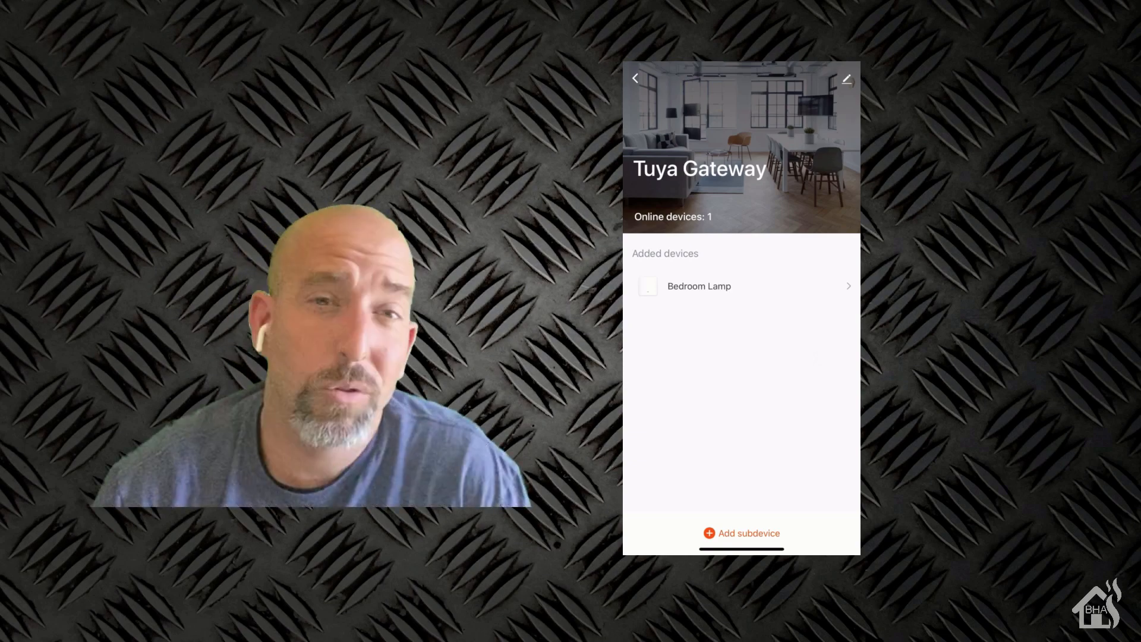
Start adding a subdevice to the Tuya Gateway and scroll the device-type list
left_click(741, 533)
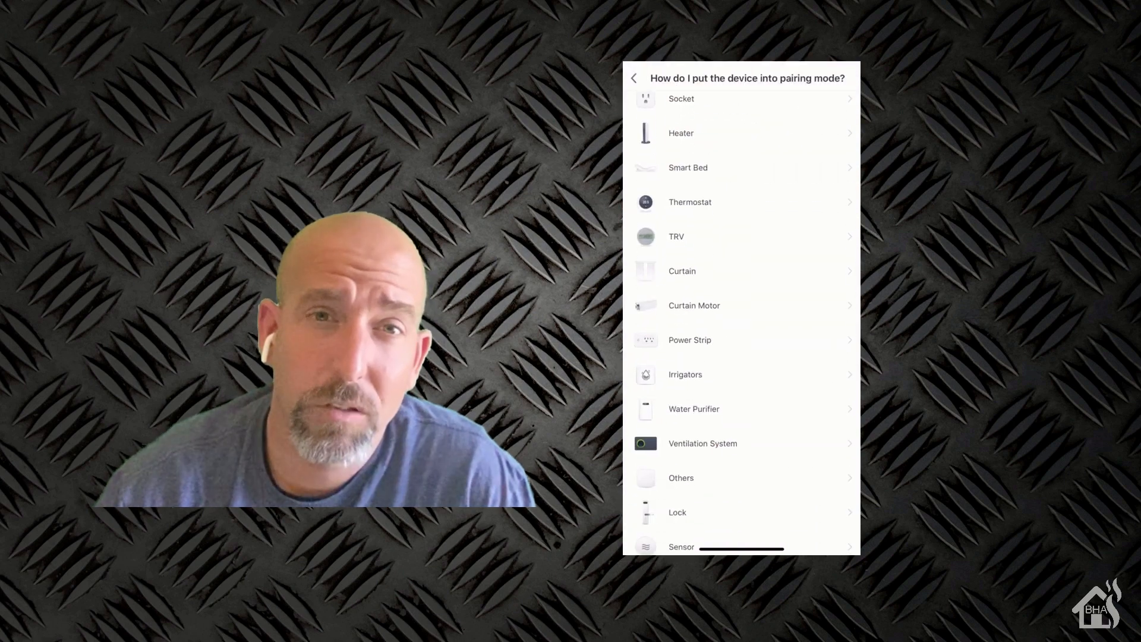
scroll("down", 3)
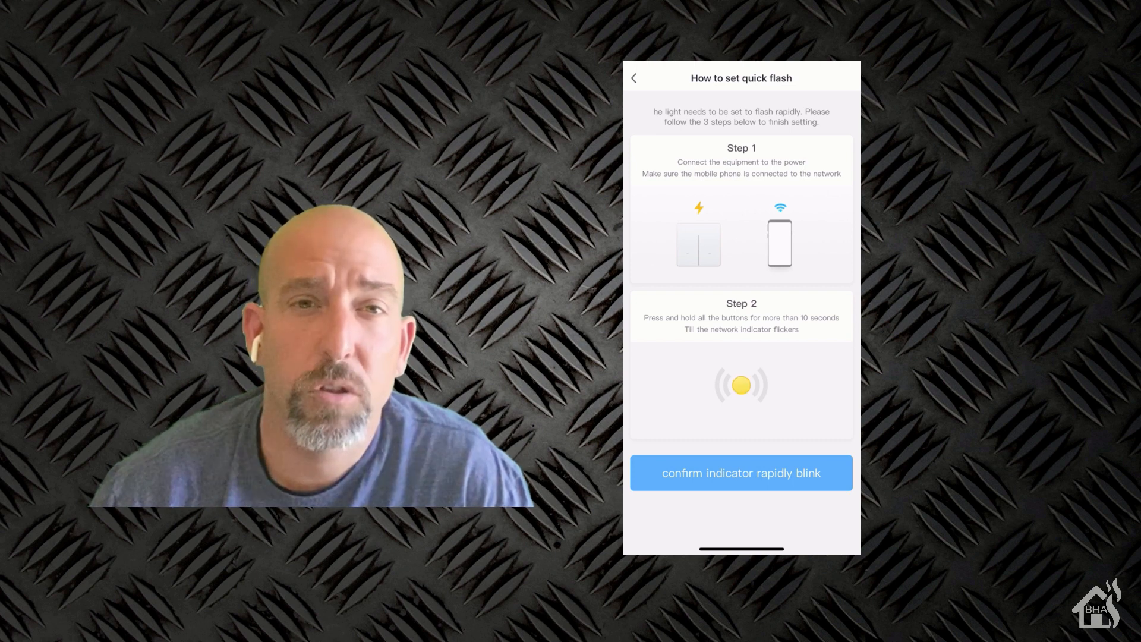
Confirm that the switch's indicator is blinking rapidly
left_click(740, 473)
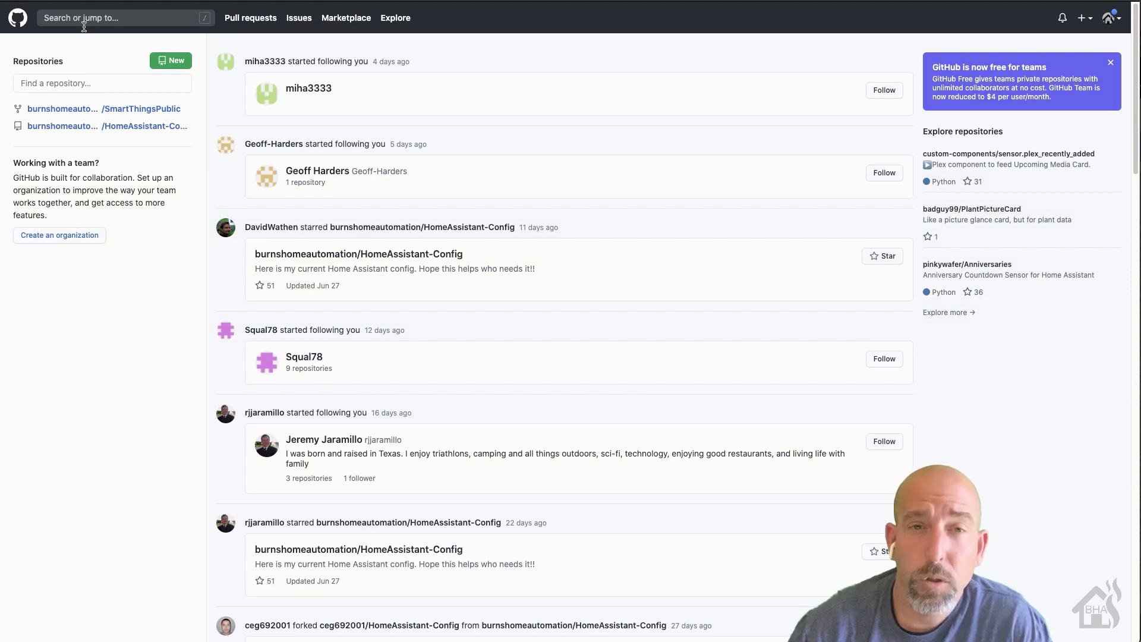
Search GitHub for 'zemismart' to list matching repositories
type("zemismart")
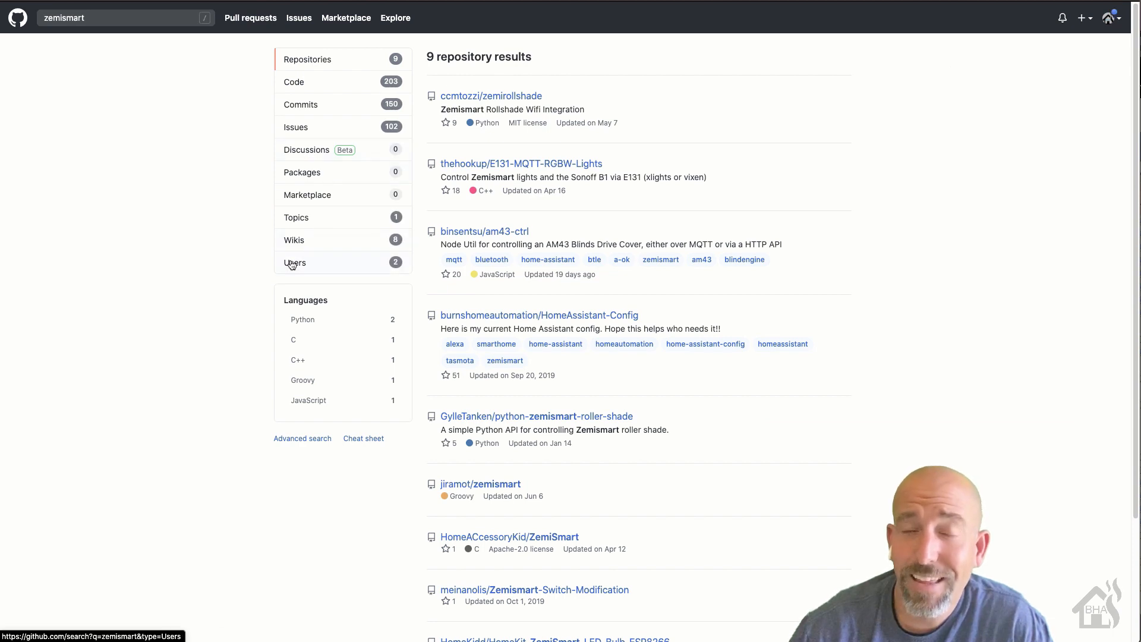
Copy all code from 'zemismart zigbee switch DTH.groovy' in the zemismart/zigbee repository
left_click(295, 263)
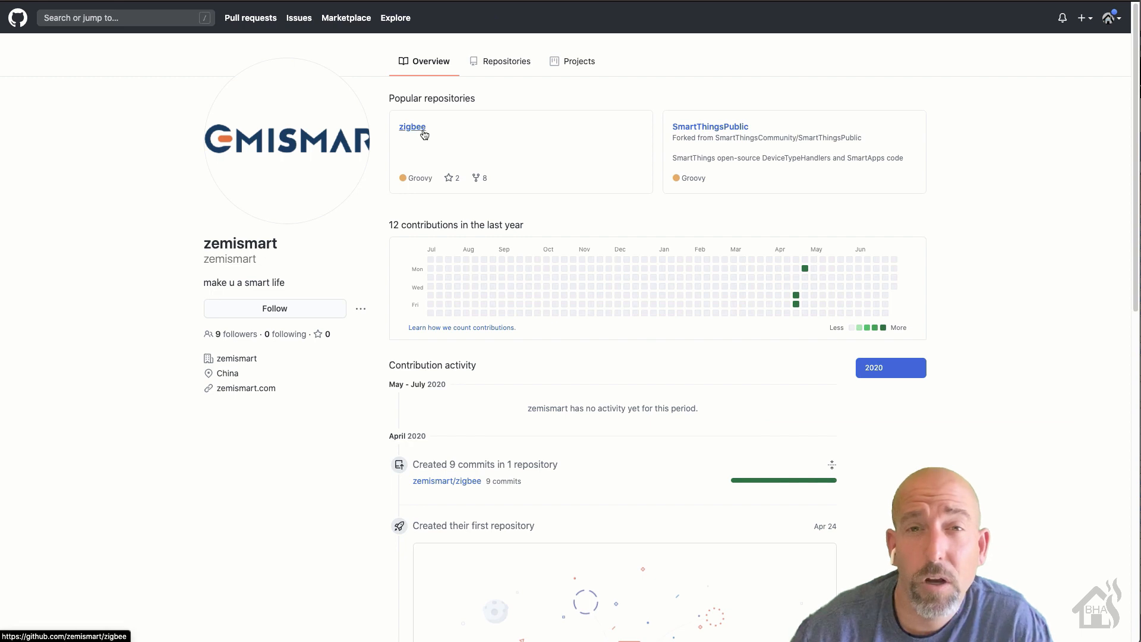
left_click(412, 126)
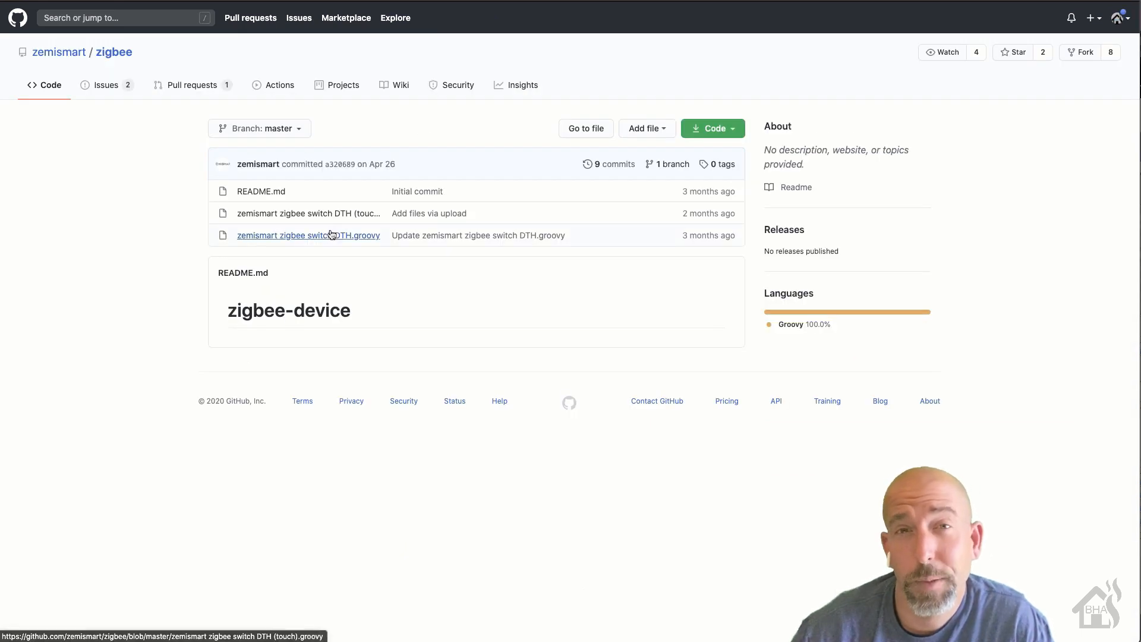
left_click(308, 235)
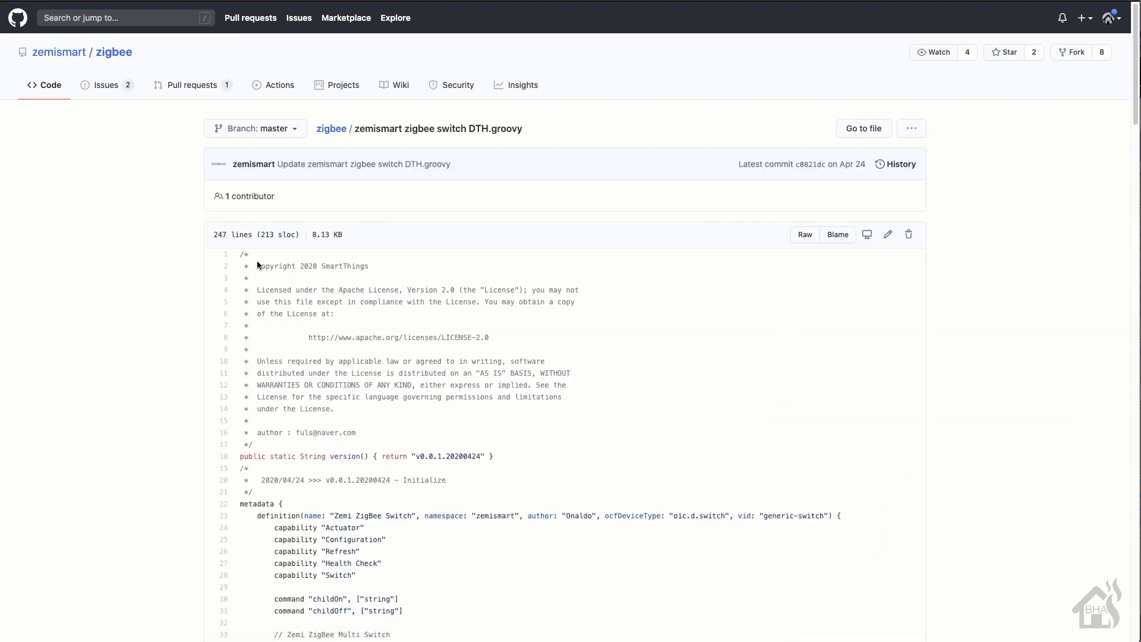
left_click_drag(257, 265, 368, 579)
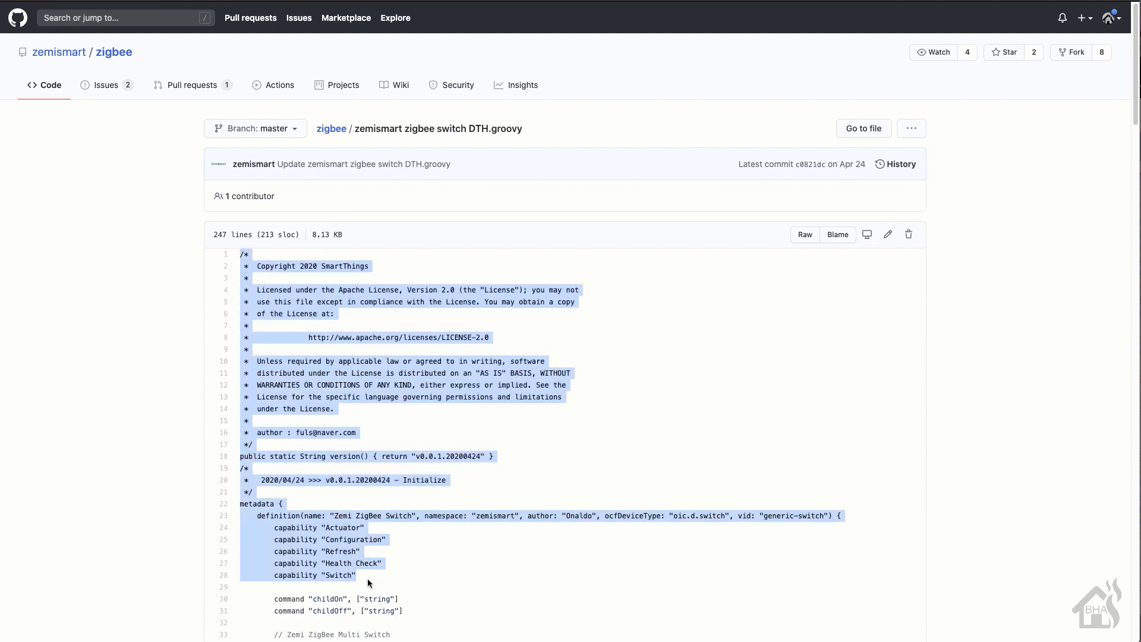
scroll("down", 3)
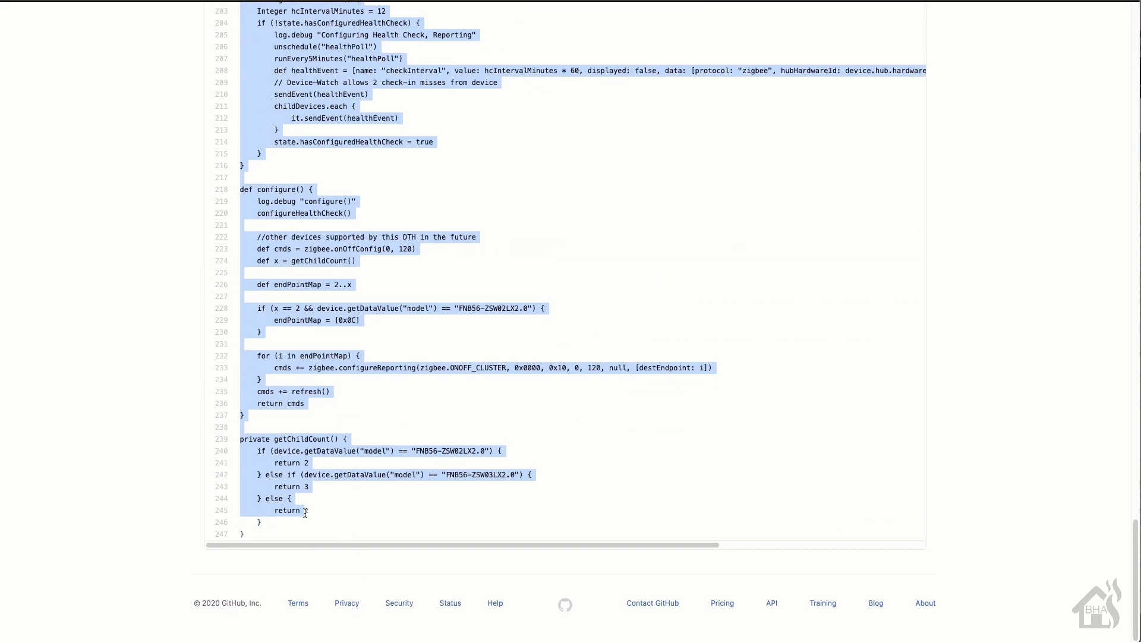
right_click(288, 492)
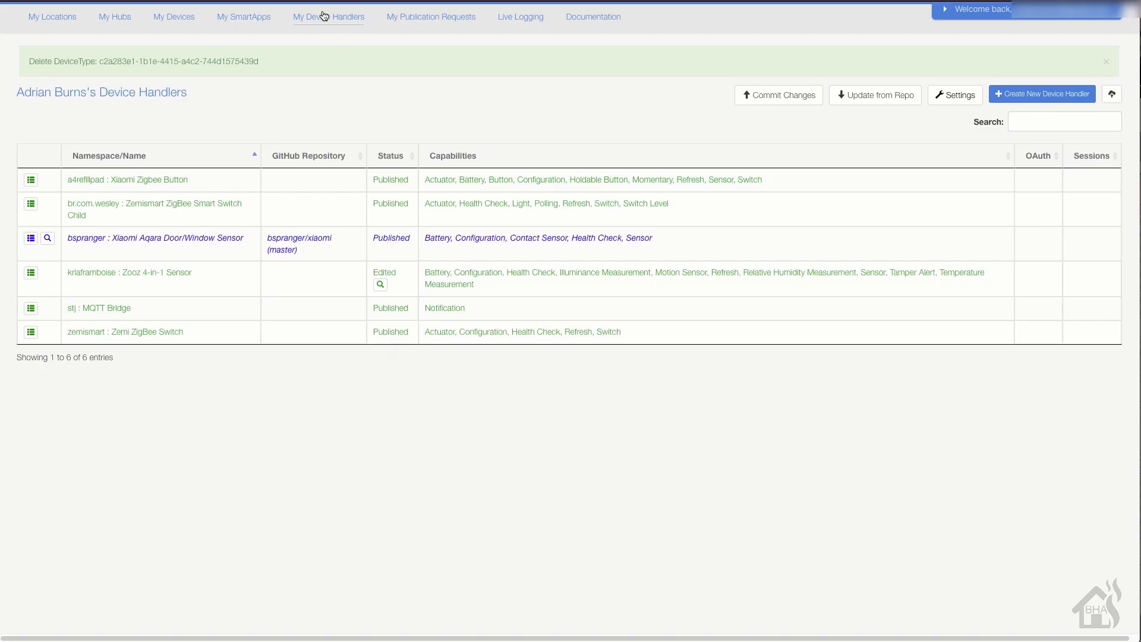
Create a new device handler From Code by pasting the Zemi ZigBee Switch code
left_click(1106, 61)
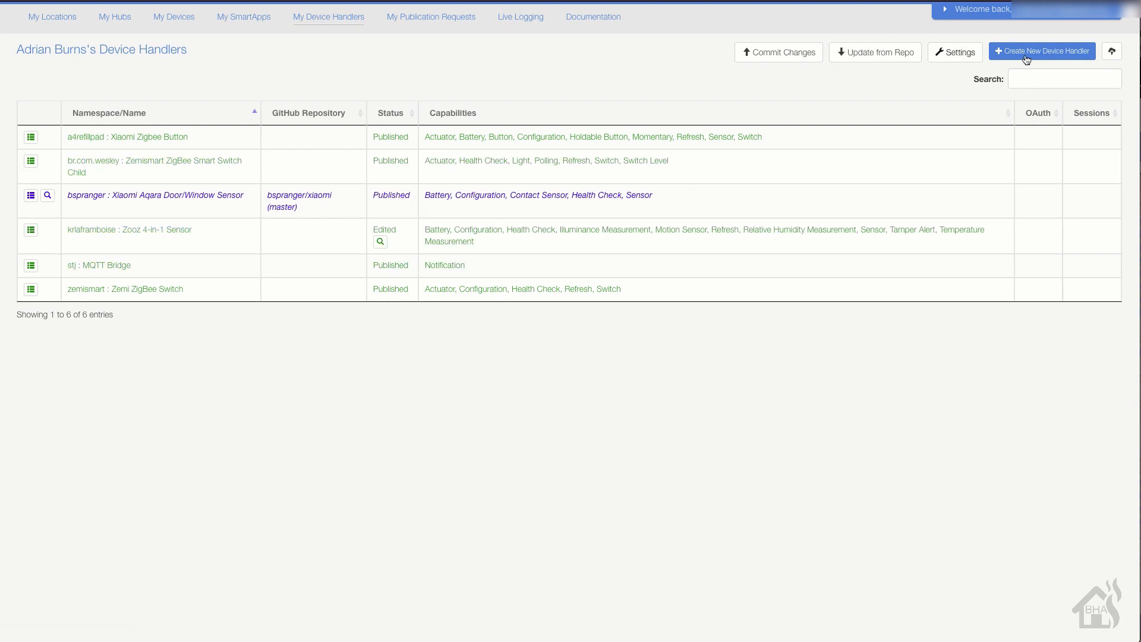
left_click(1042, 51)
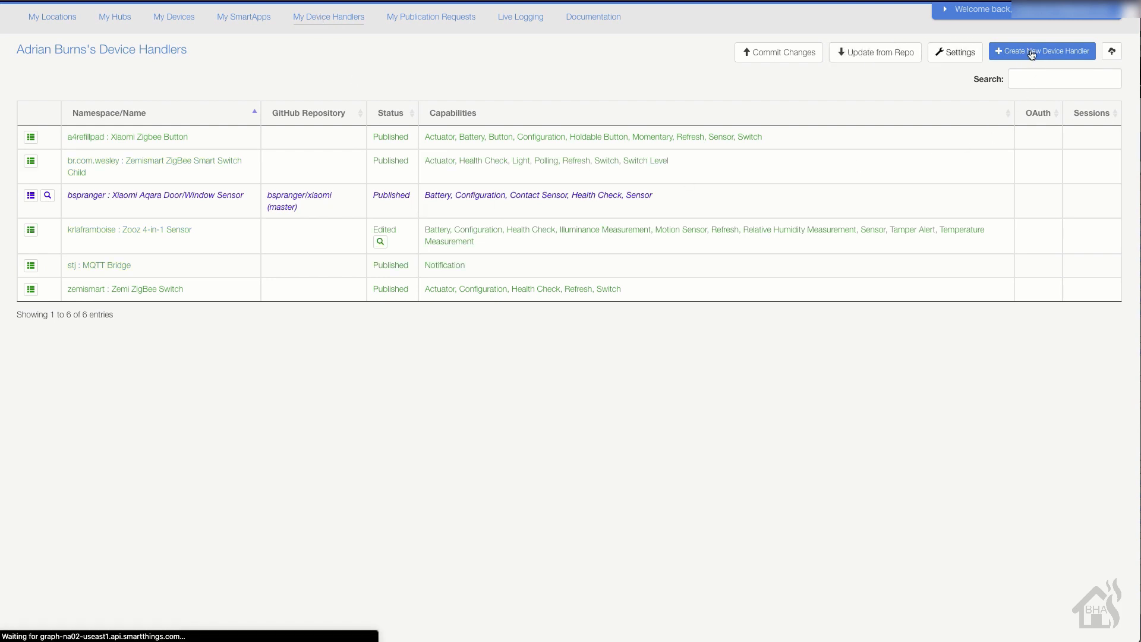
left_click(1041, 52)
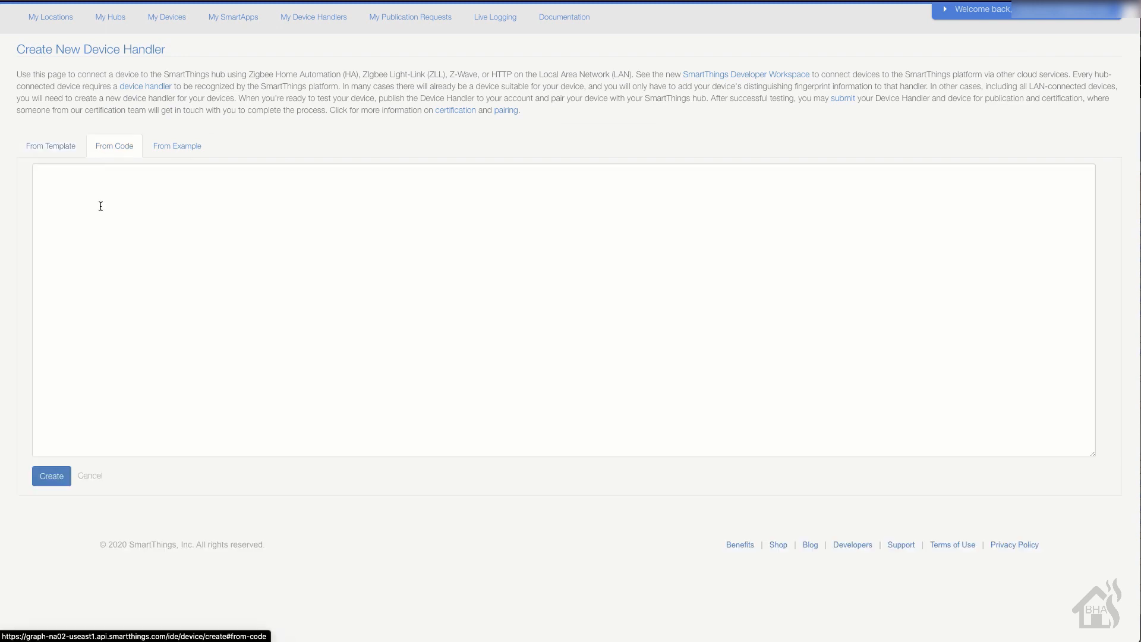
right_click(100, 206)
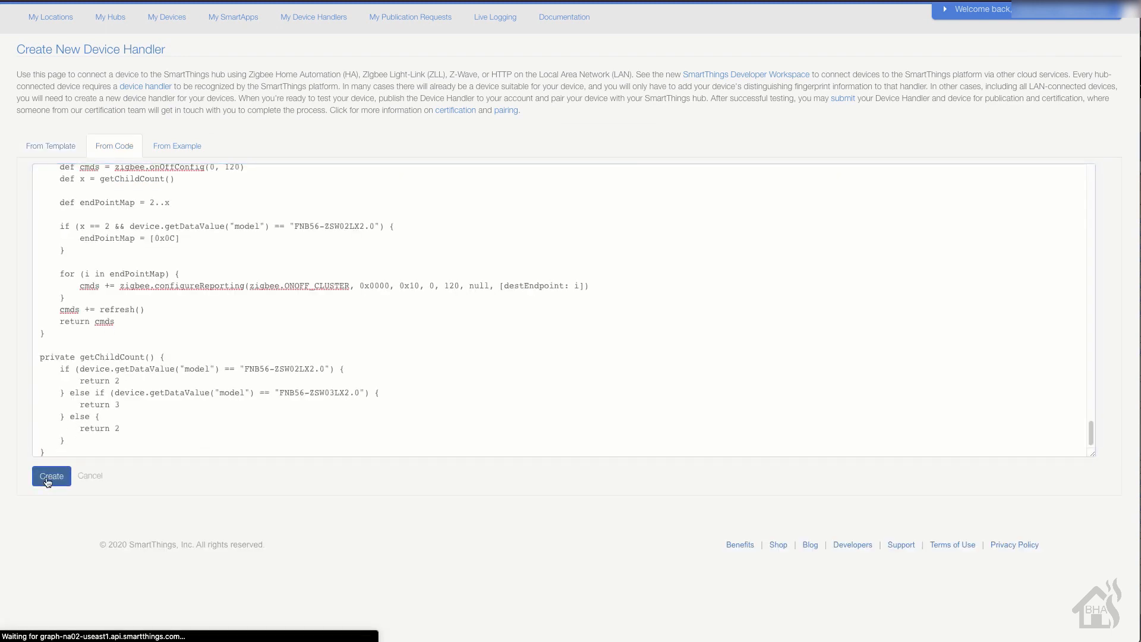
left_click(51, 476)
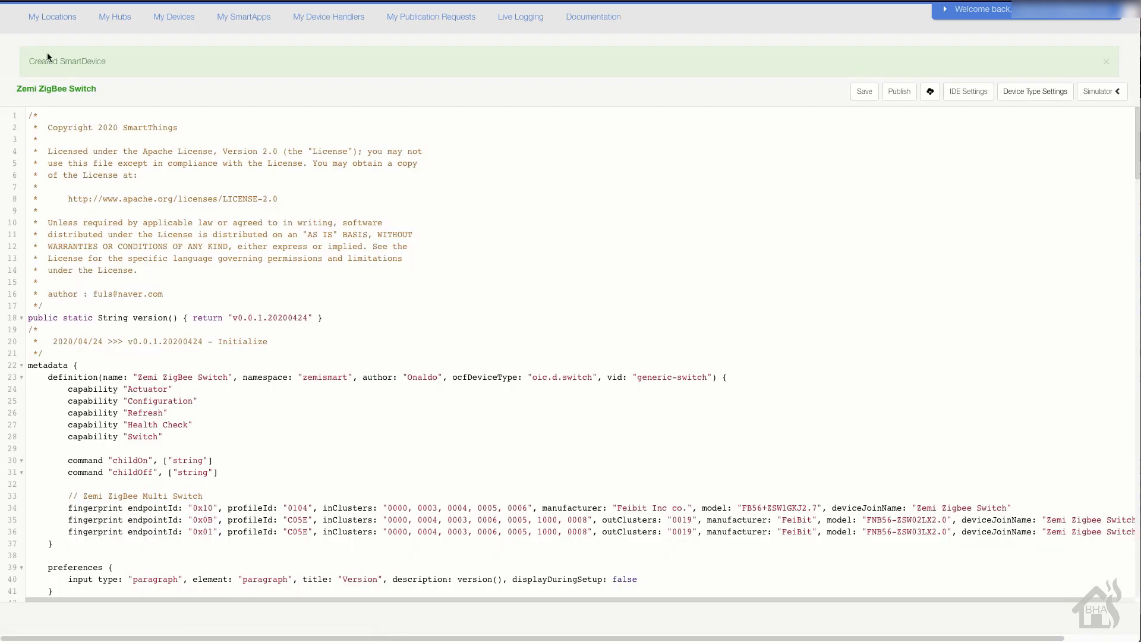
mouse_move(435, 115)
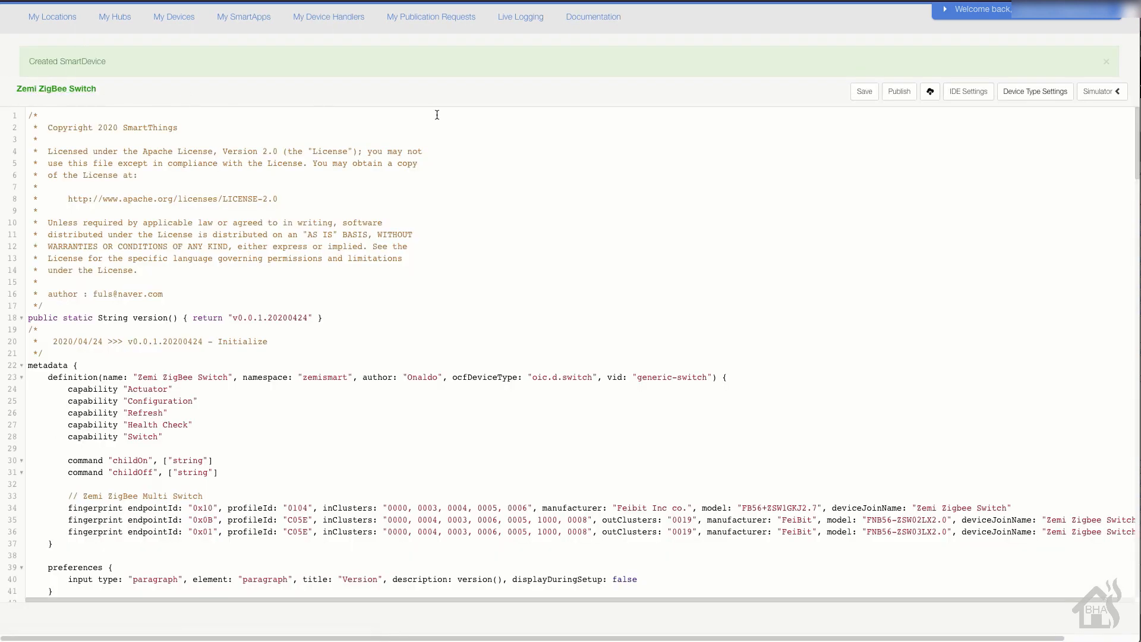
mouse_move(927, 116)
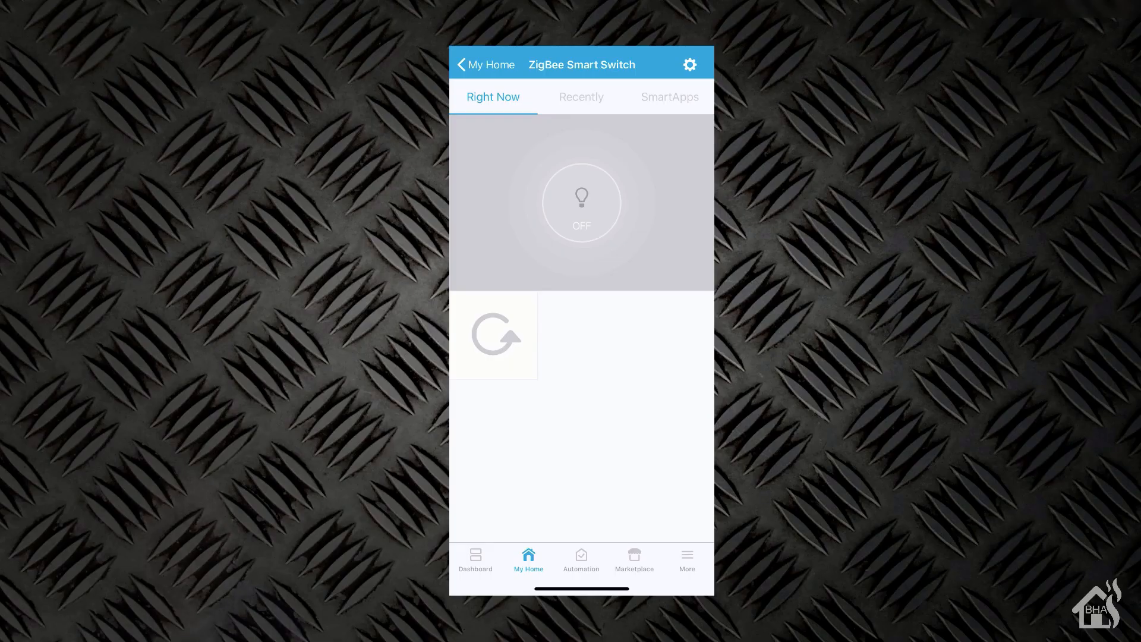
Save the ZigBee Smart Switch under the name 'Livingroom Light Switch' and go back to My Home
left_click(688, 64)
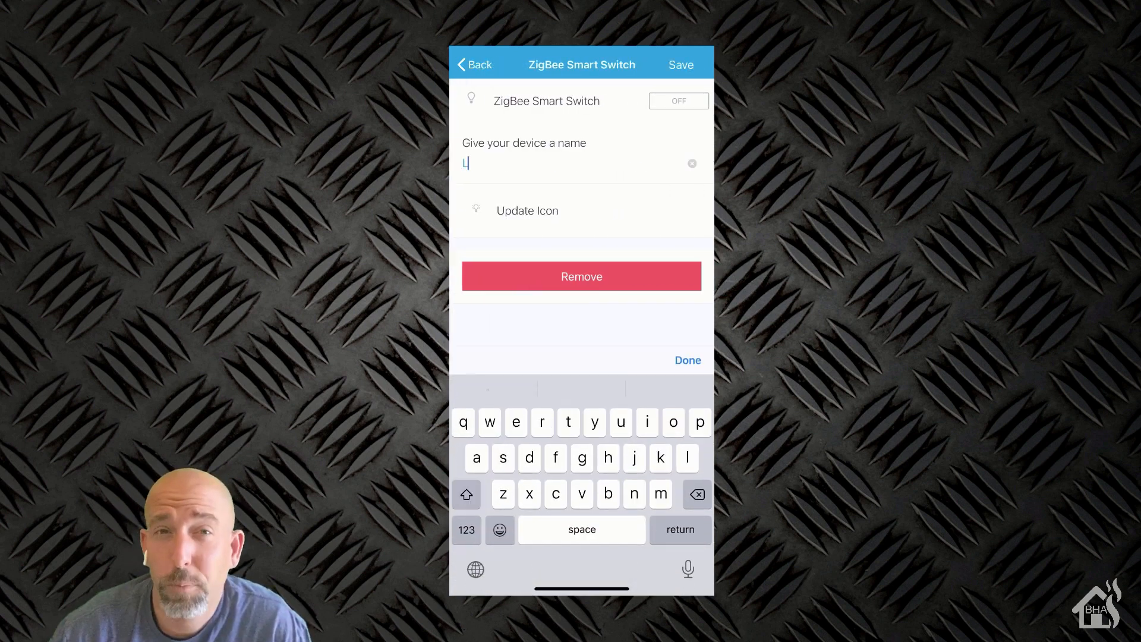
type("iving")
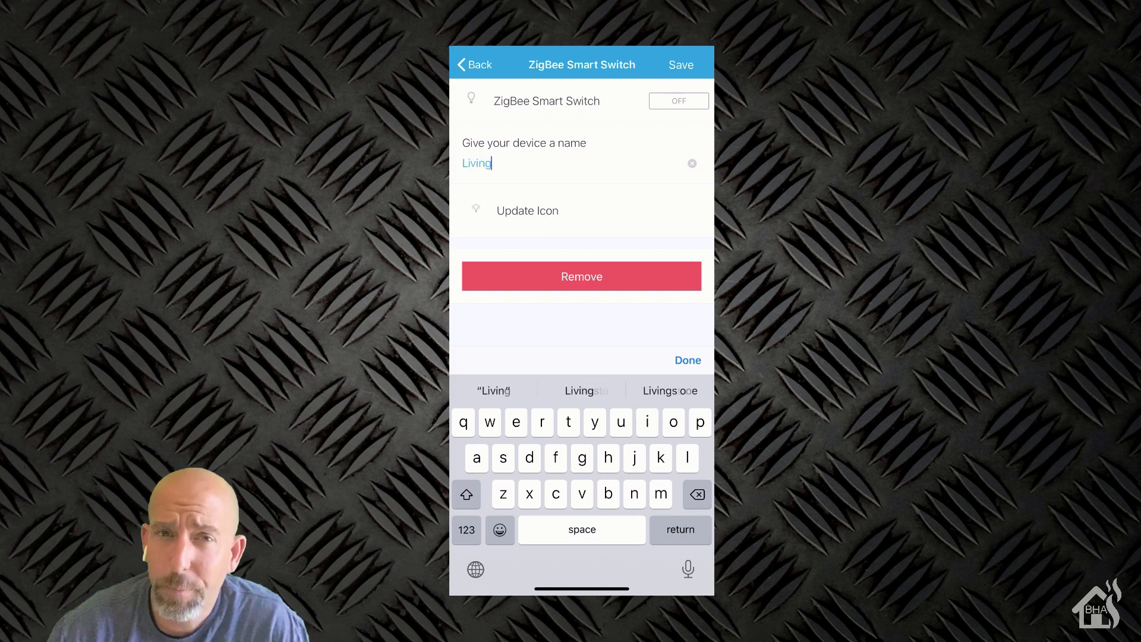
type("room Light Swit")
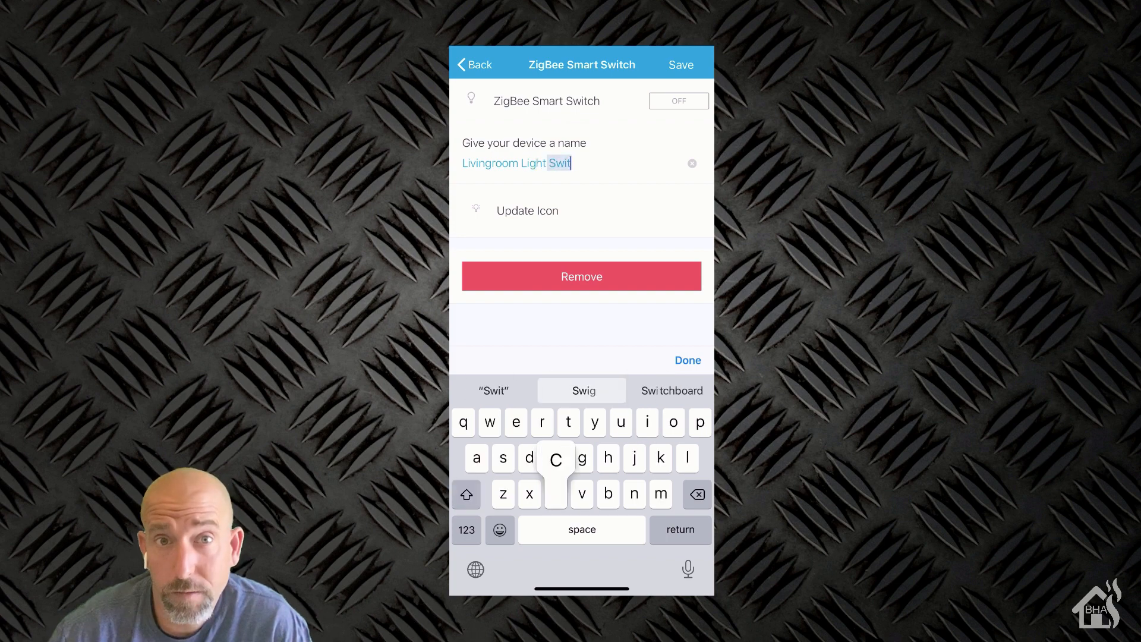
type("ch")
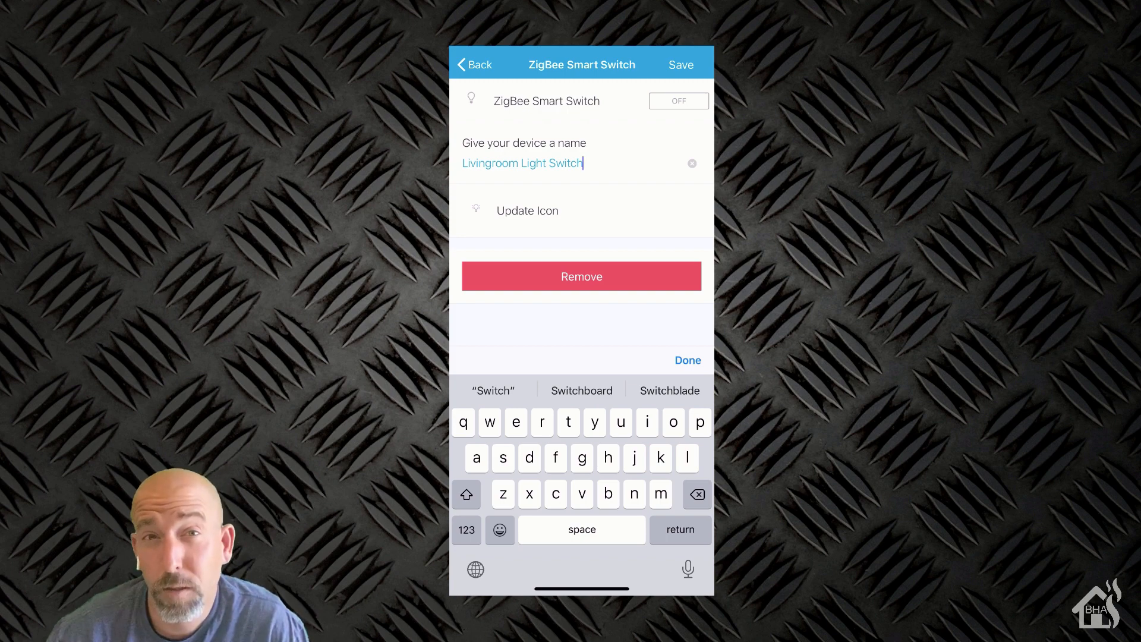
left_click(680, 64)
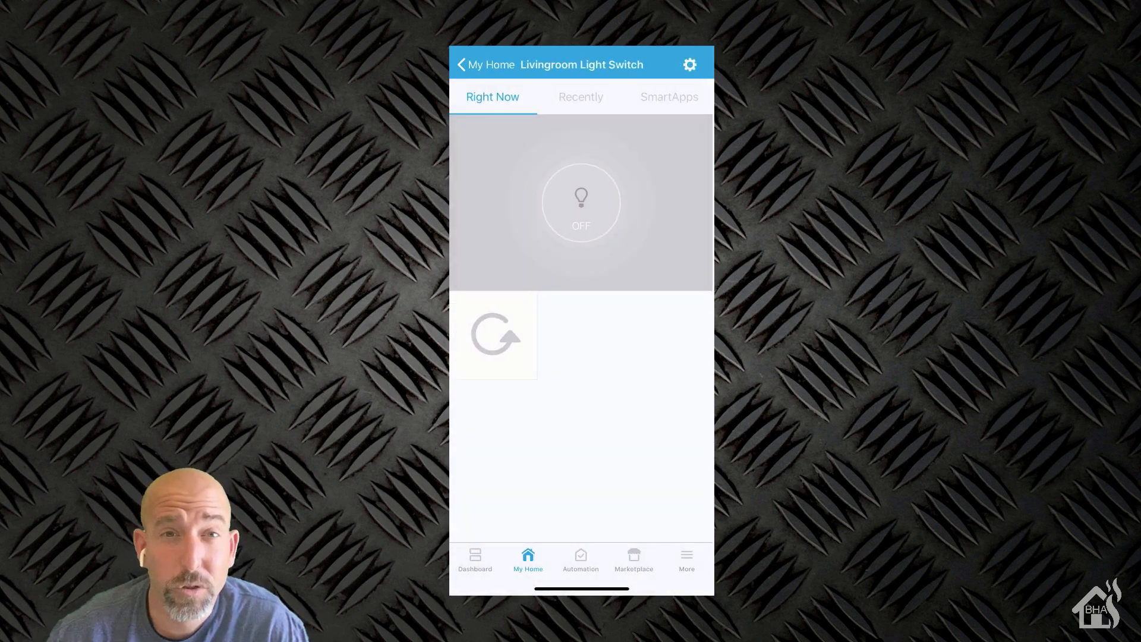
left_click(461, 65)
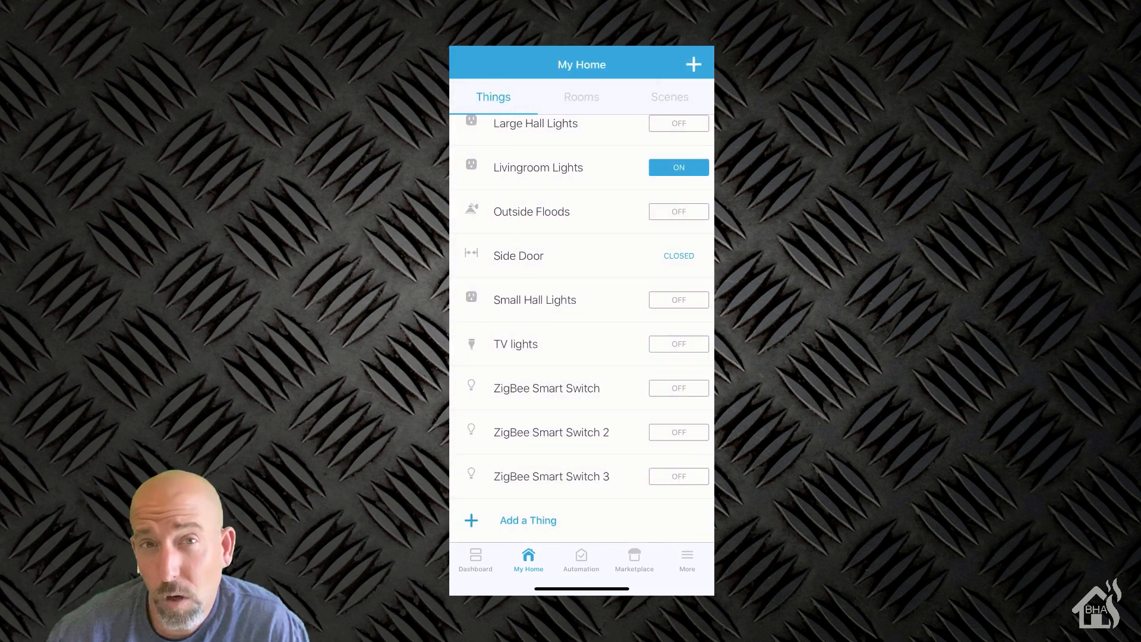
Rename ZigBee Smart Switch 2 to 'Livingroom Fan Switch'
left_click(551, 432)
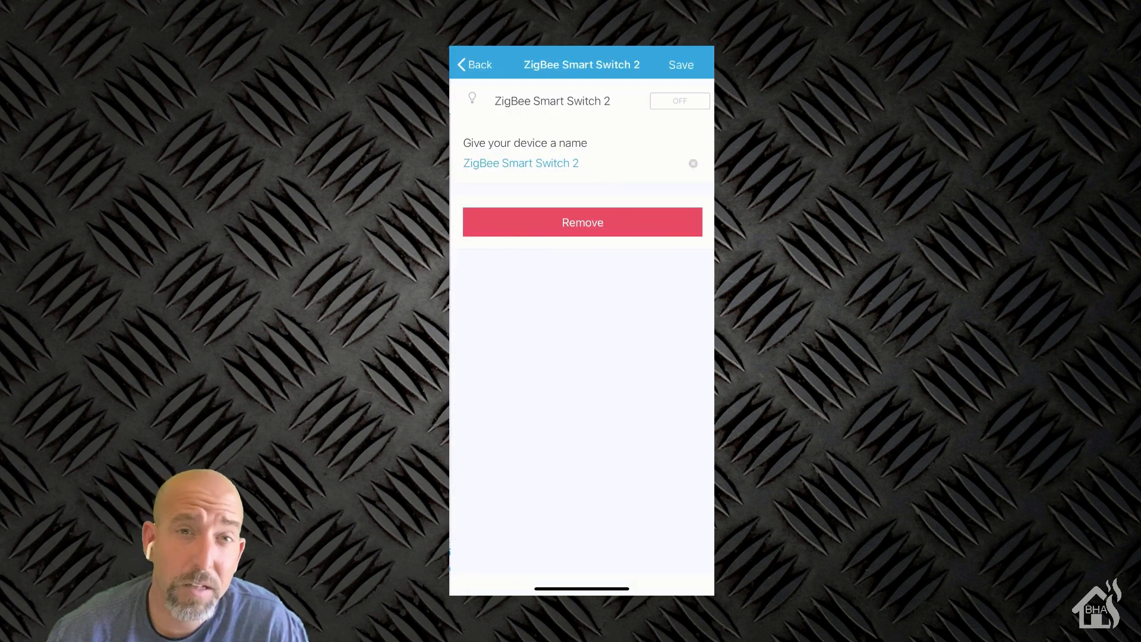
type("Livingroom F")
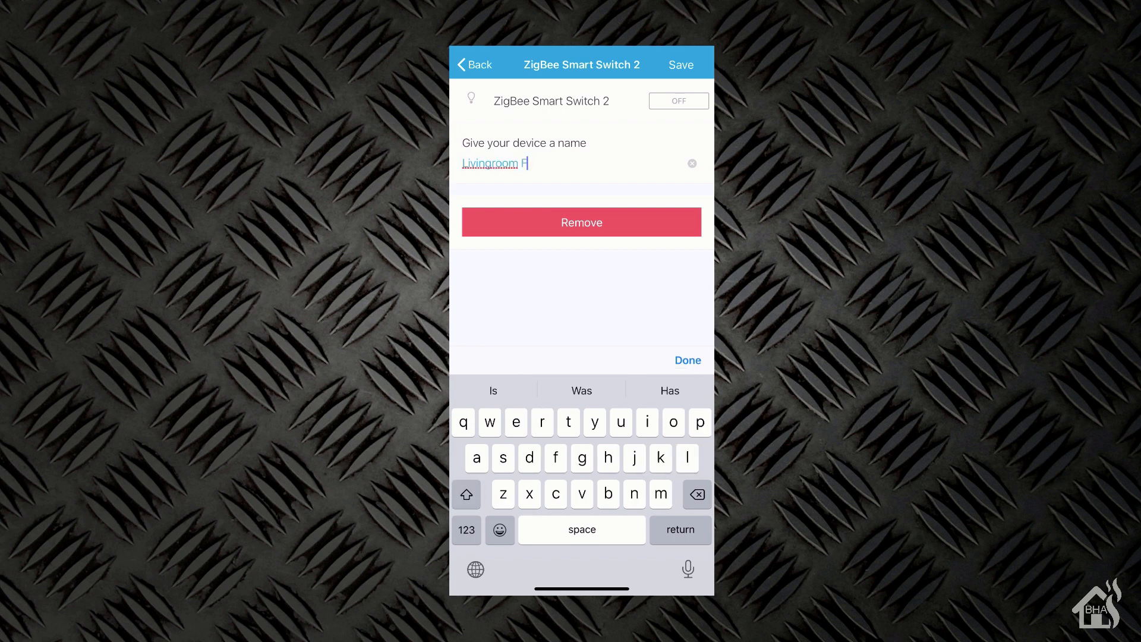
type("an Switch")
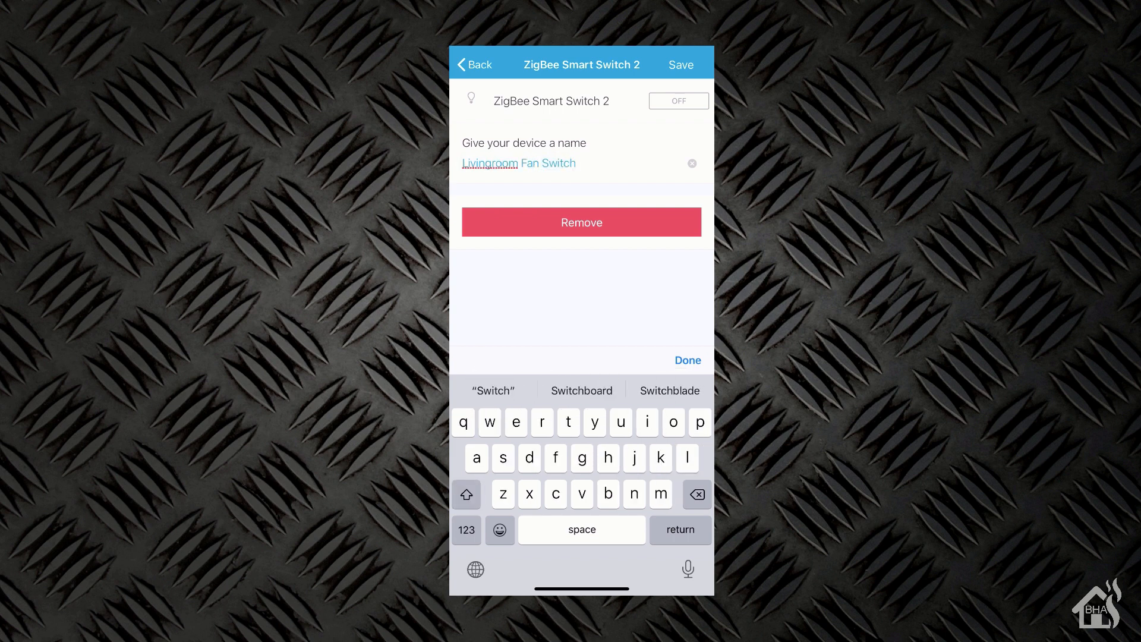
left_click(680, 64)
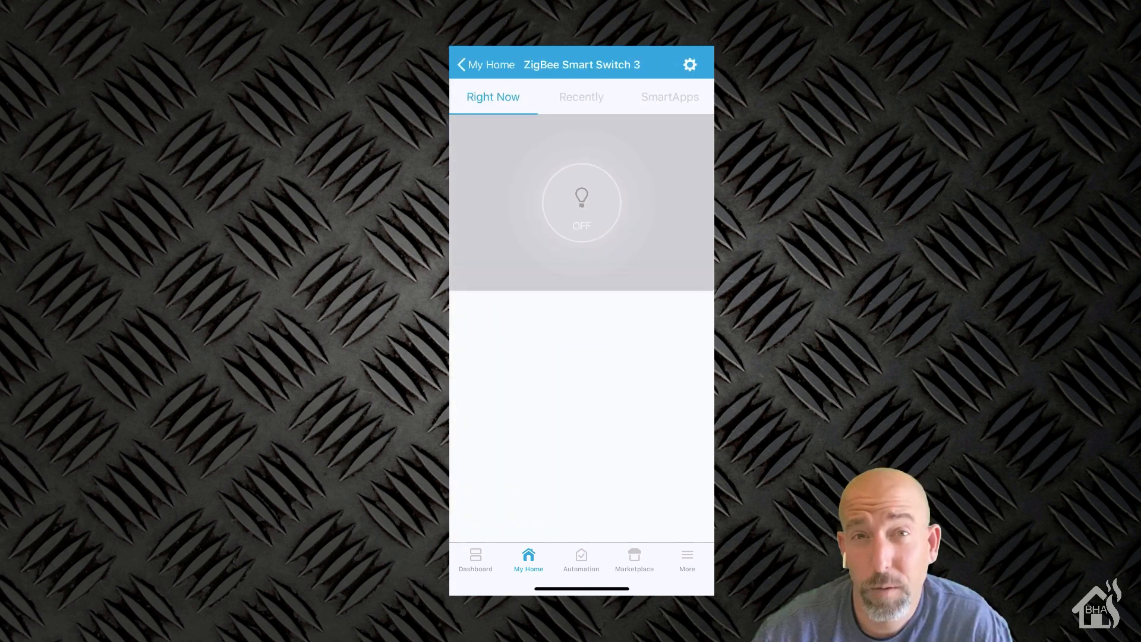
Rename ZigBee Smart Switch 3 to 'Livingroom FP Vent'
left_click(688, 65)
type("Livingroom FP")
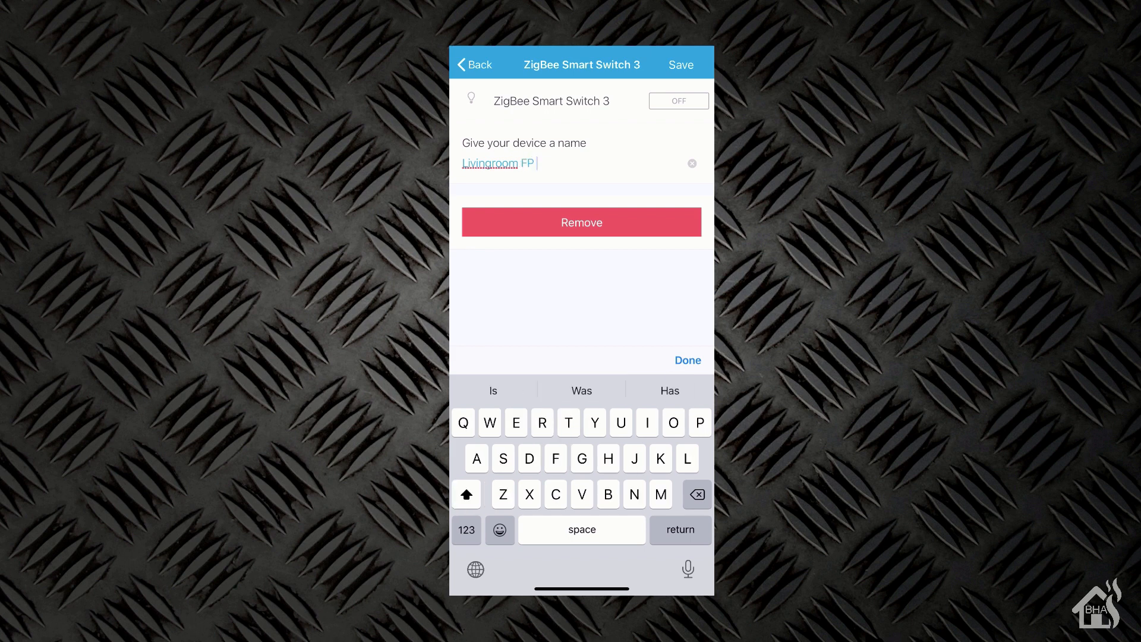
type("Vent")
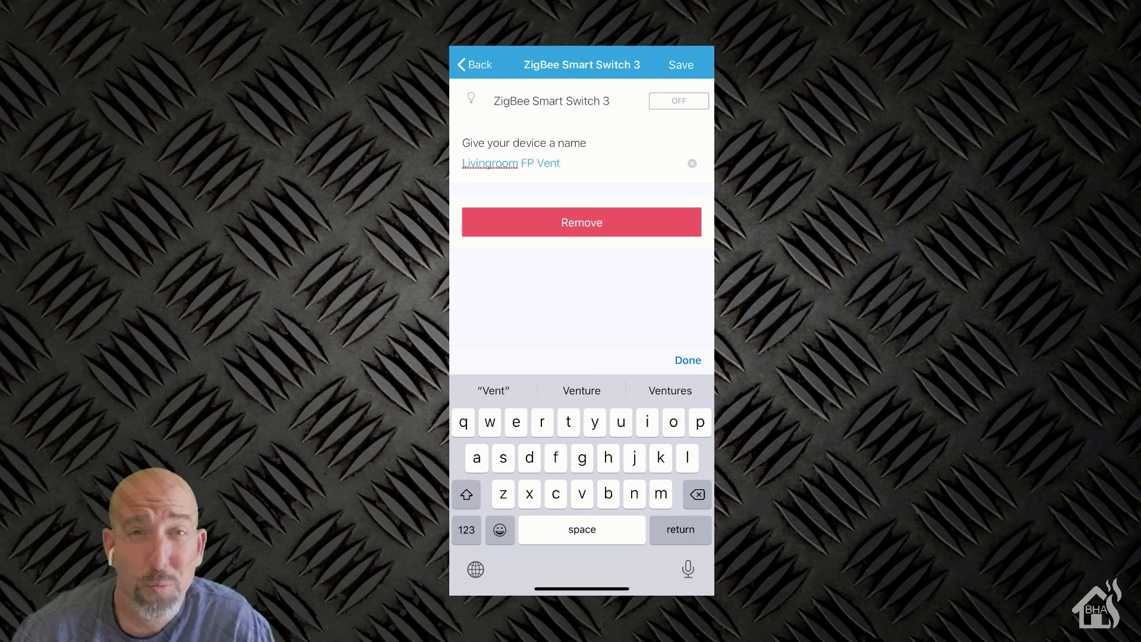
left_click(680, 64)
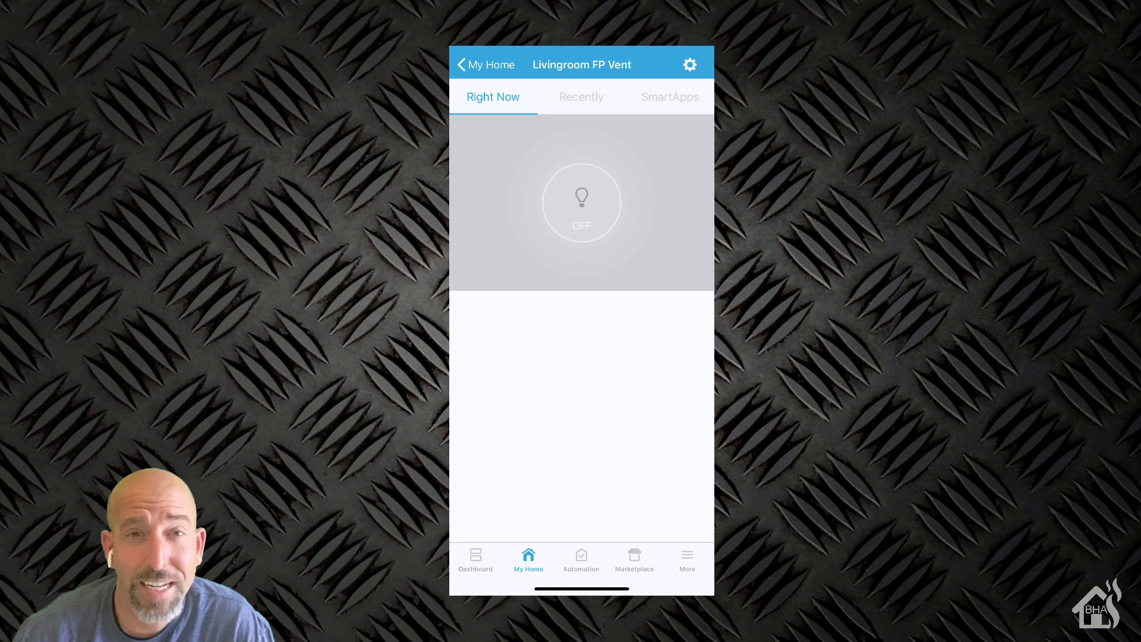
left_click(485, 64)
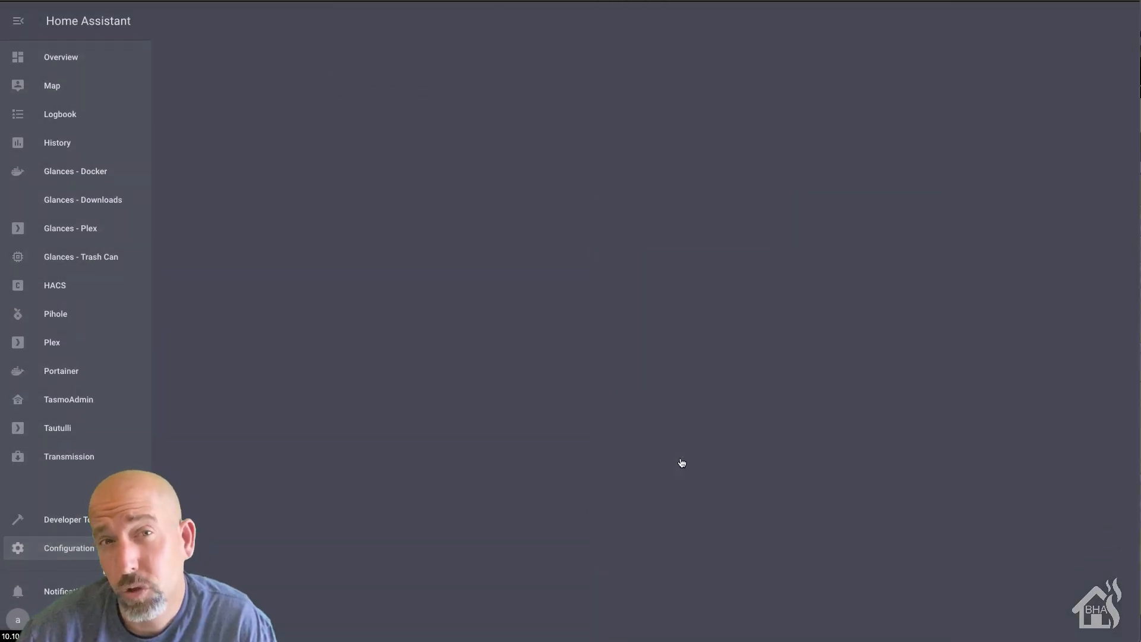
Open Home Assistant's Server Controls page with configuration validation
left_click(69, 548)
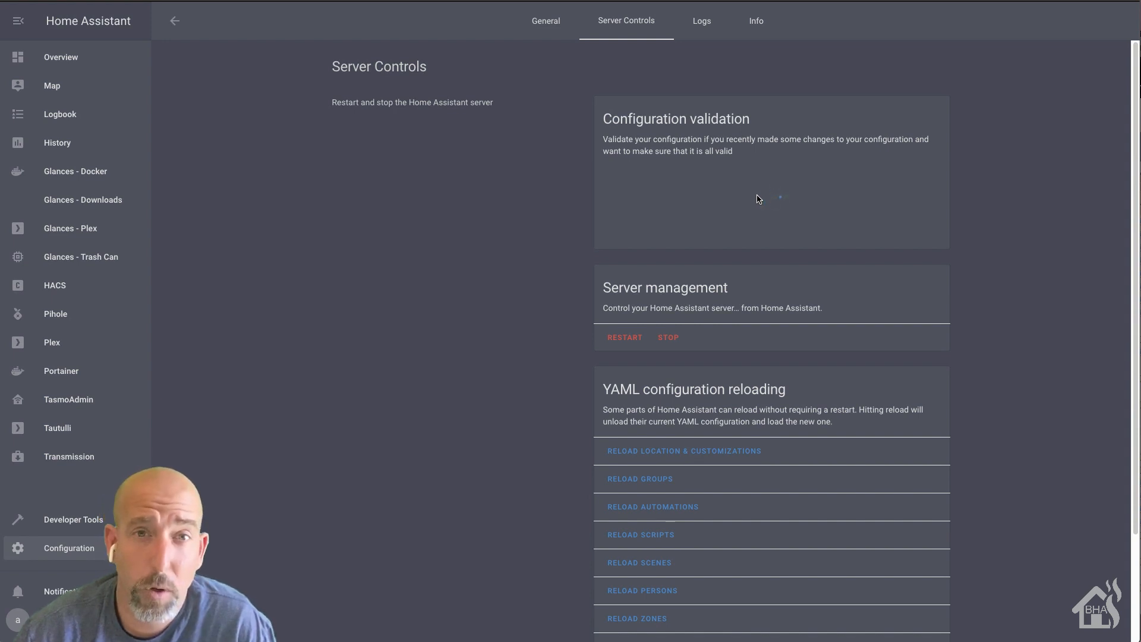
left_click(771, 208)
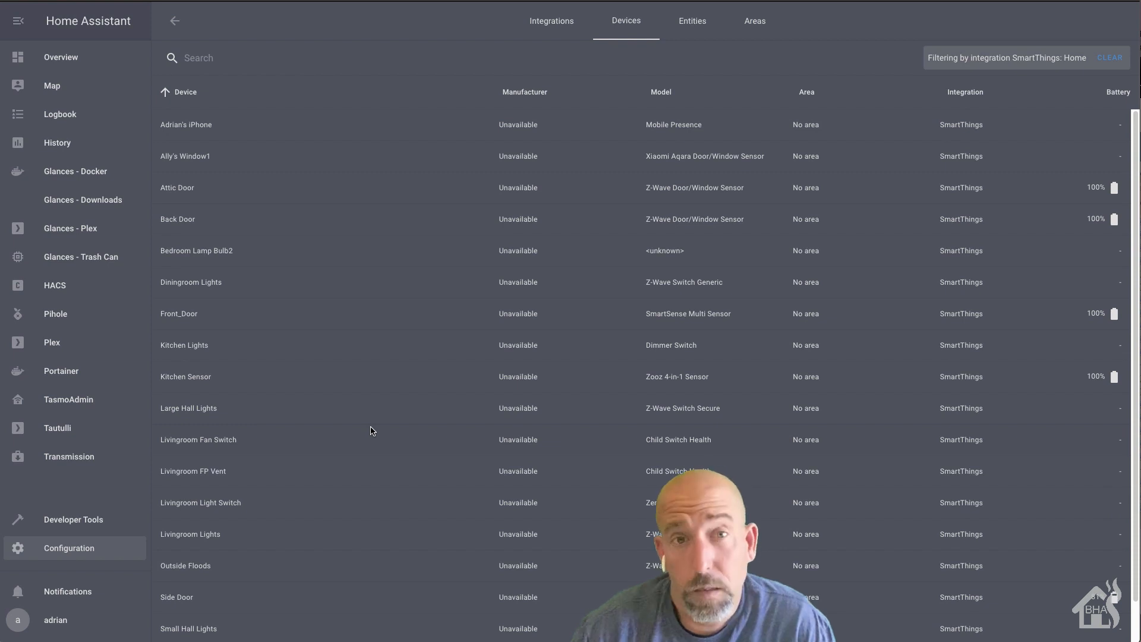
View the Livingroom Light Switch device, then open the Livingroom Fan Switch details
scroll("down", 3)
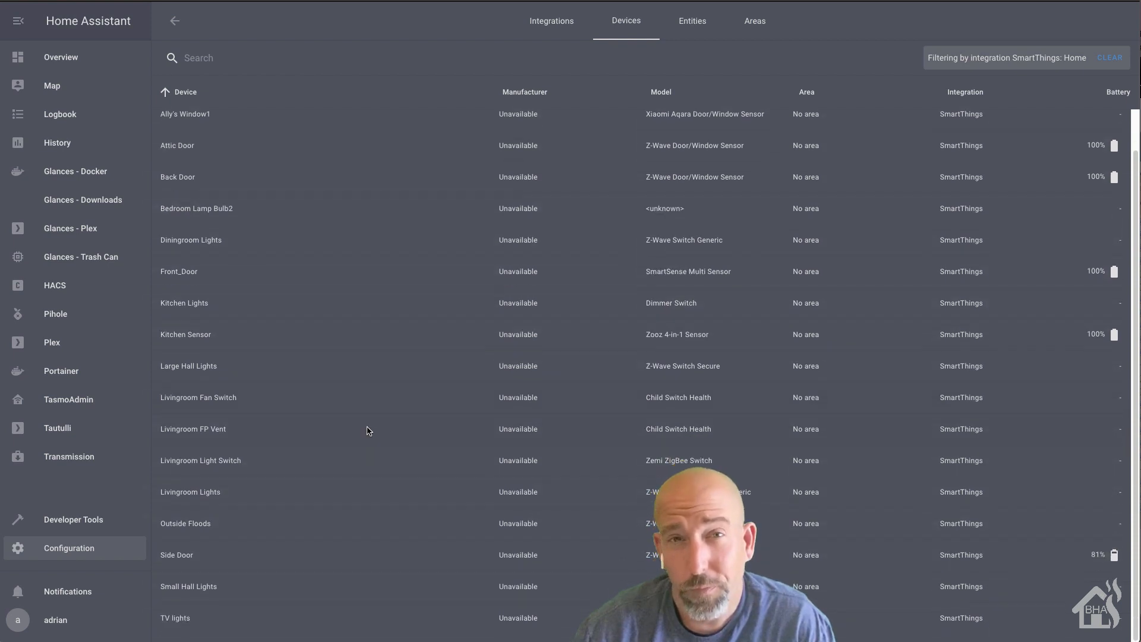
mouse_move(191, 487)
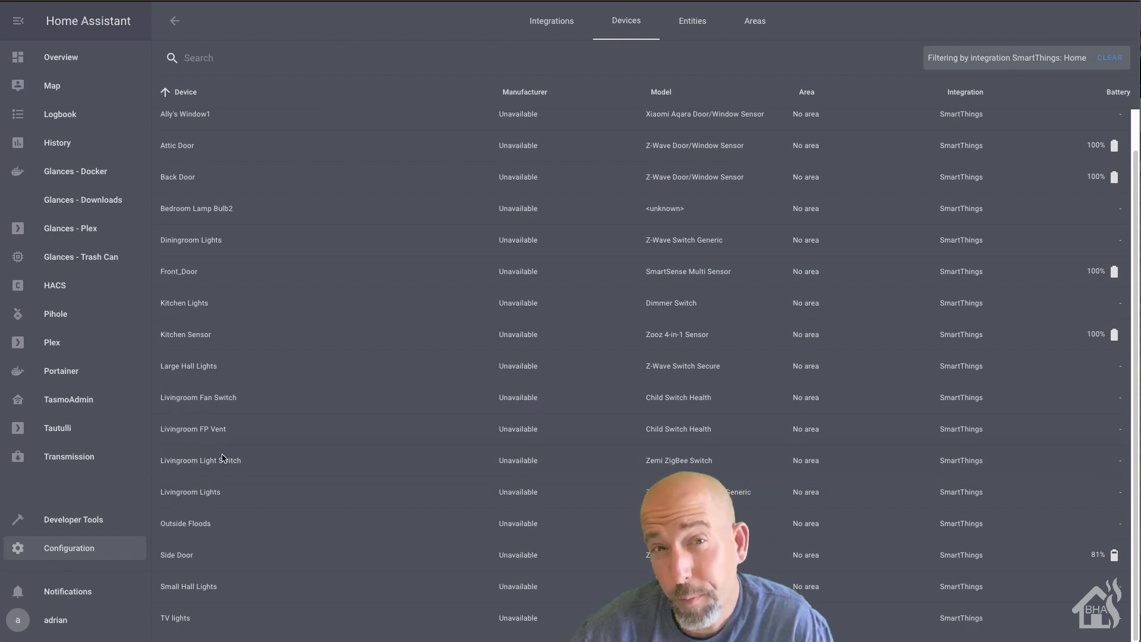
left_click(200, 461)
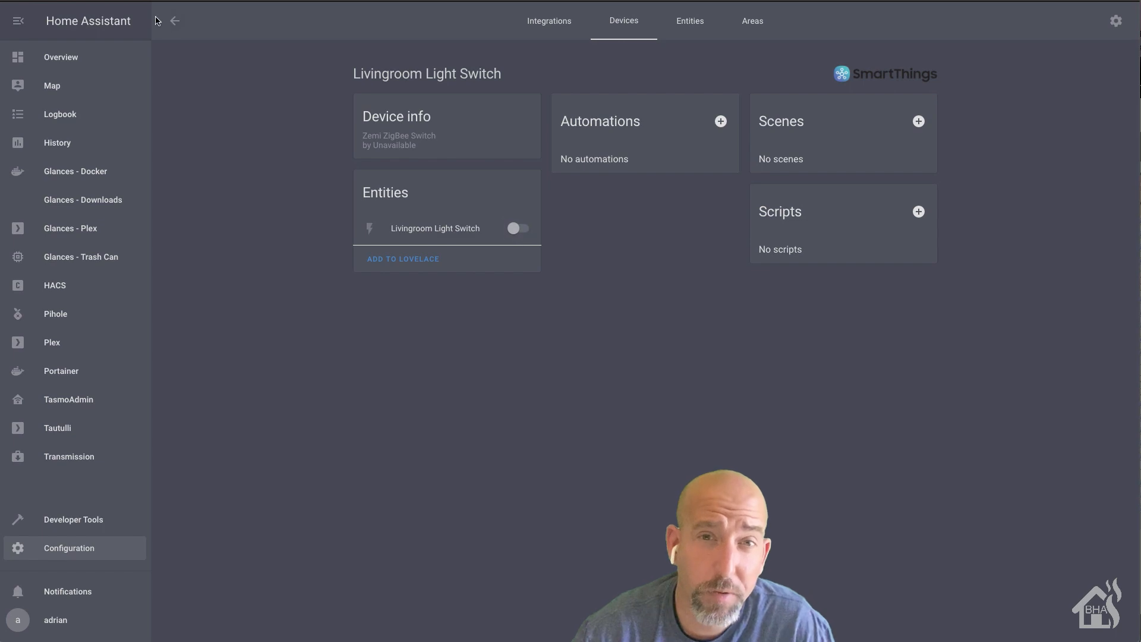
left_click(174, 20)
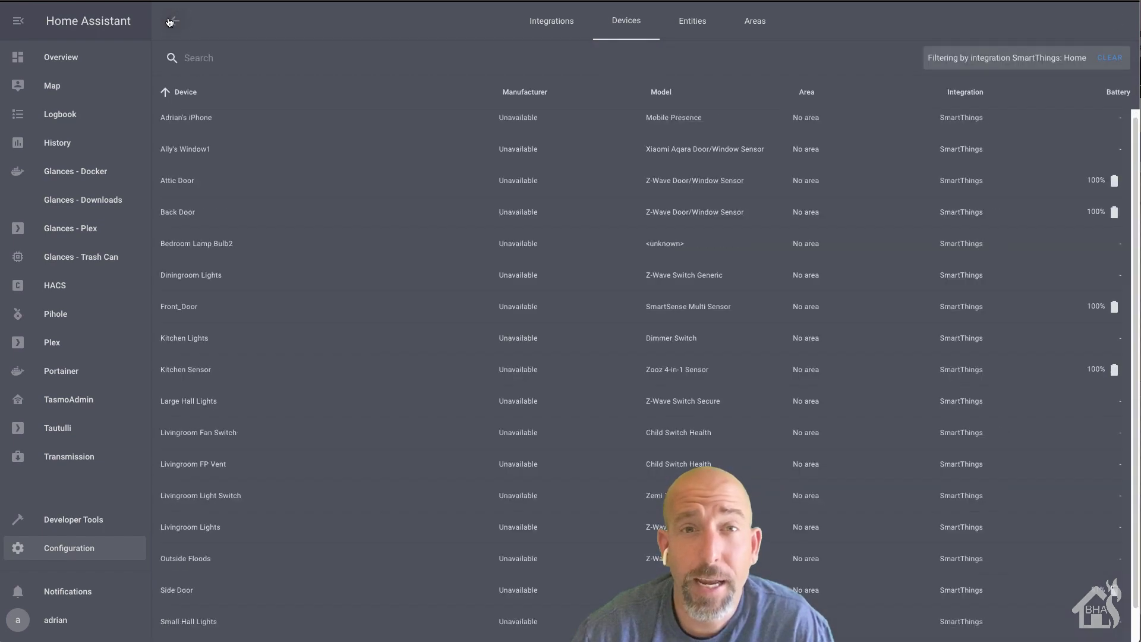
left_click(198, 432)
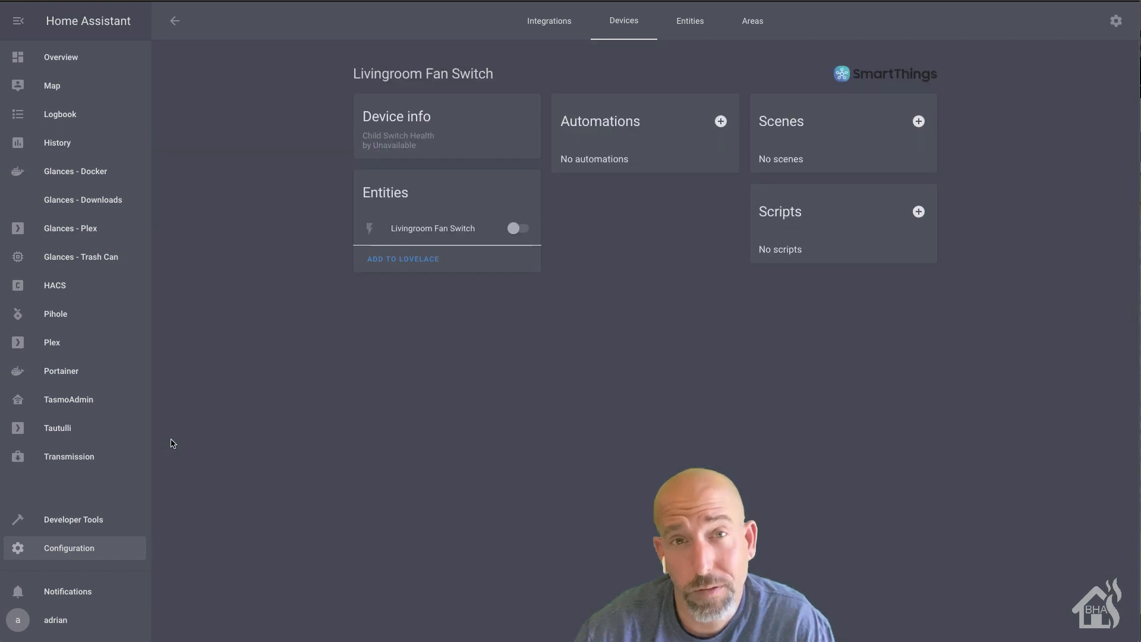
mouse_move(1105, 211)
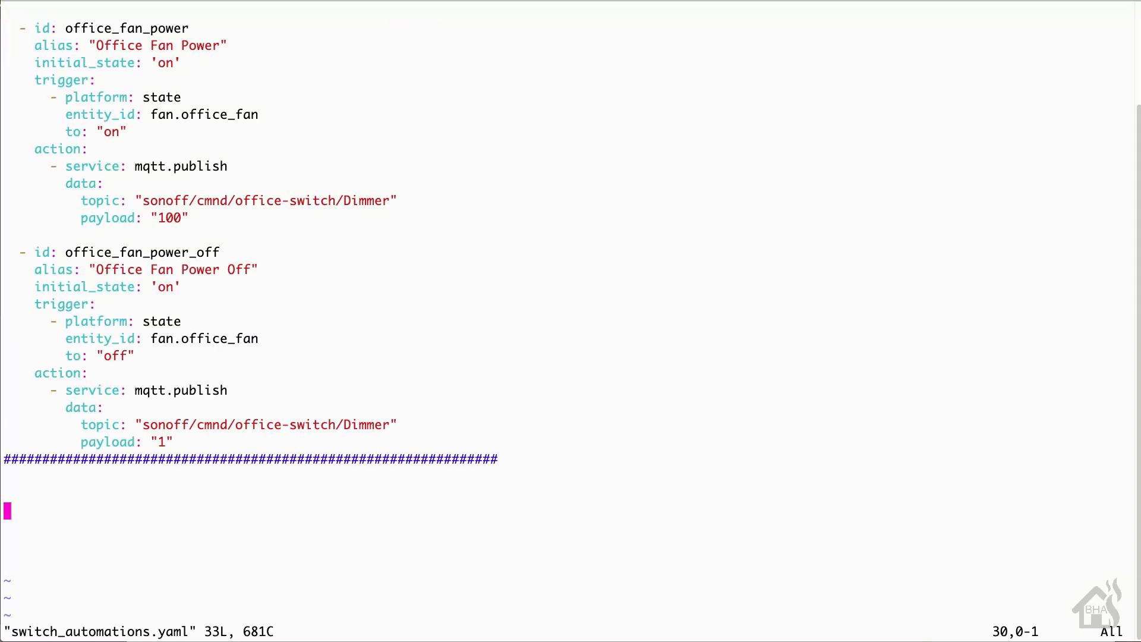
Begin the livingroom_fan_switch automation with a 'Livingroom Fan Switch' alias and initial_state 'on'
key("i")
type("- id:")
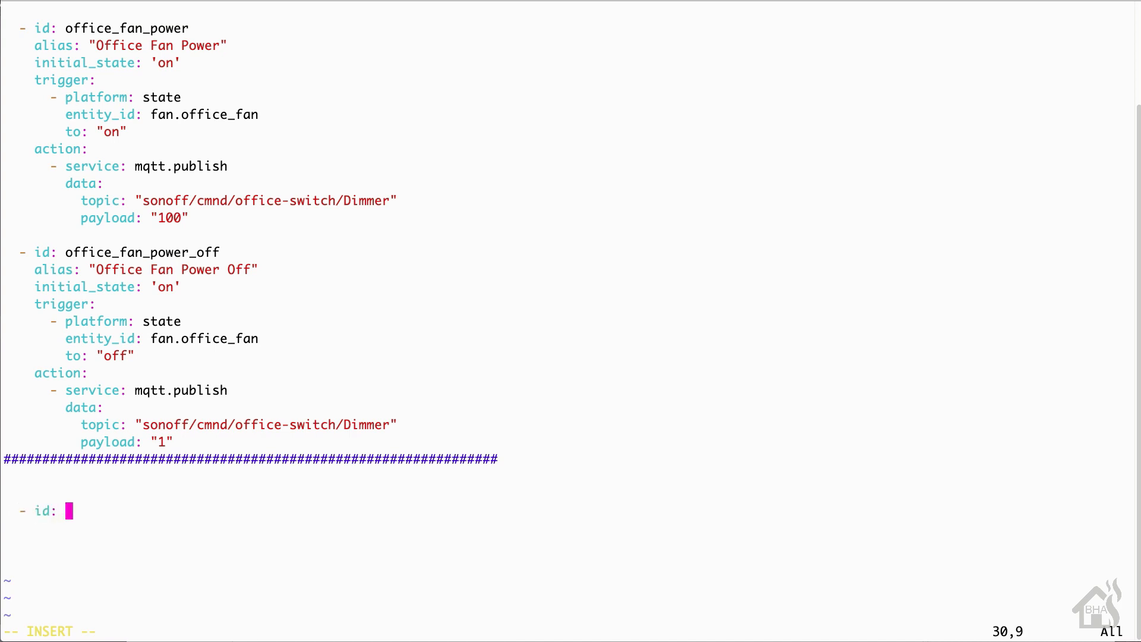
type("livingroom_fan_switch")
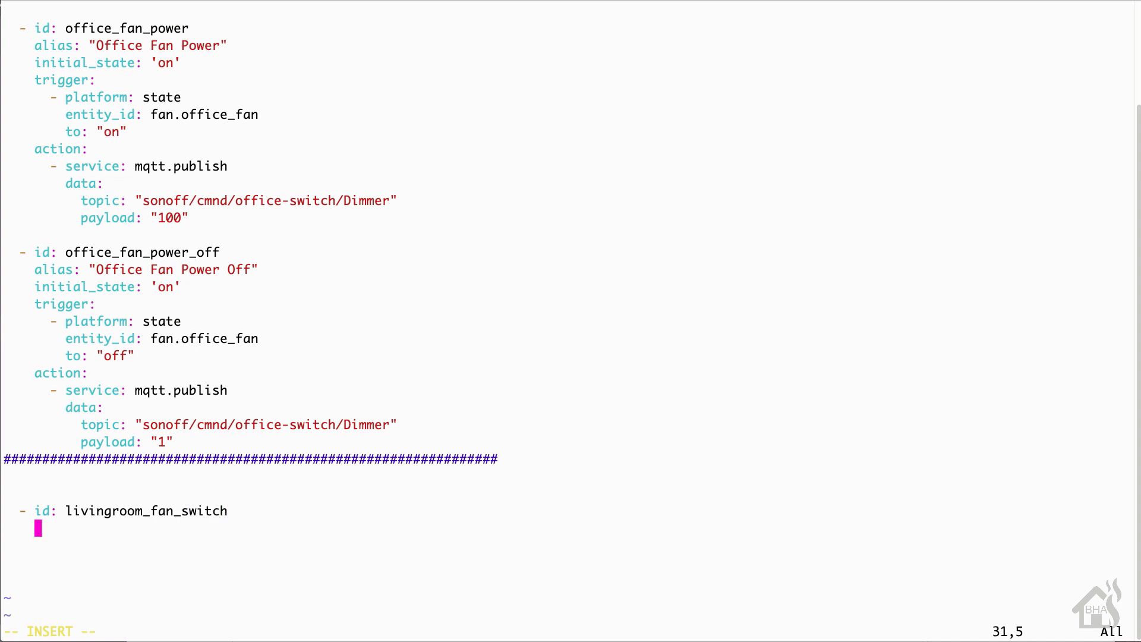
type("alias:")
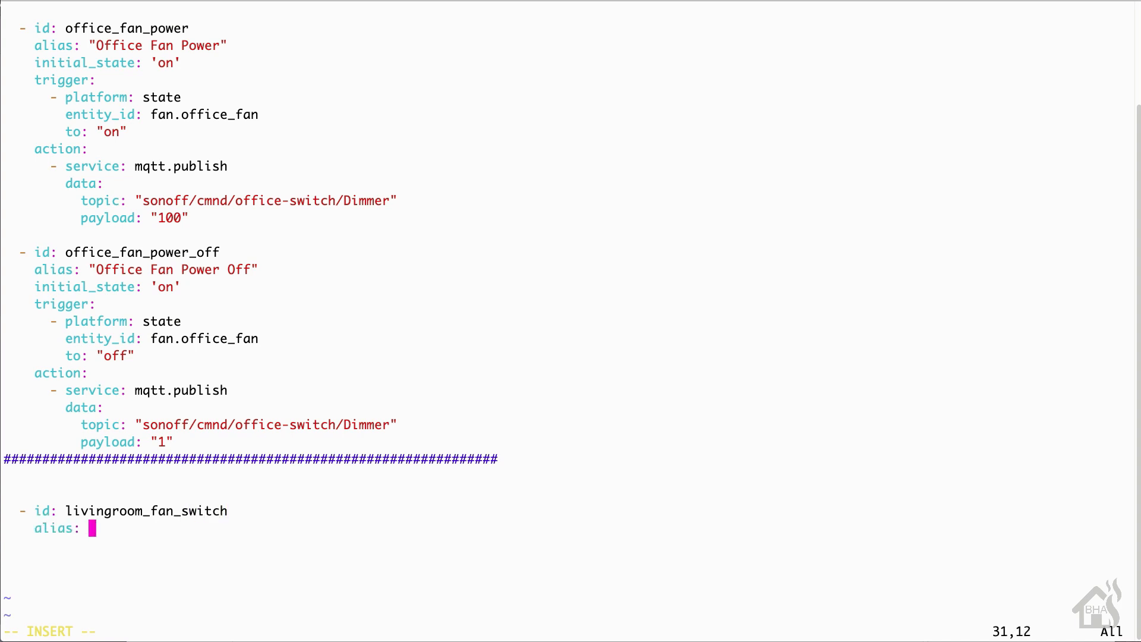
type("\"Livingroom Fan Switch")
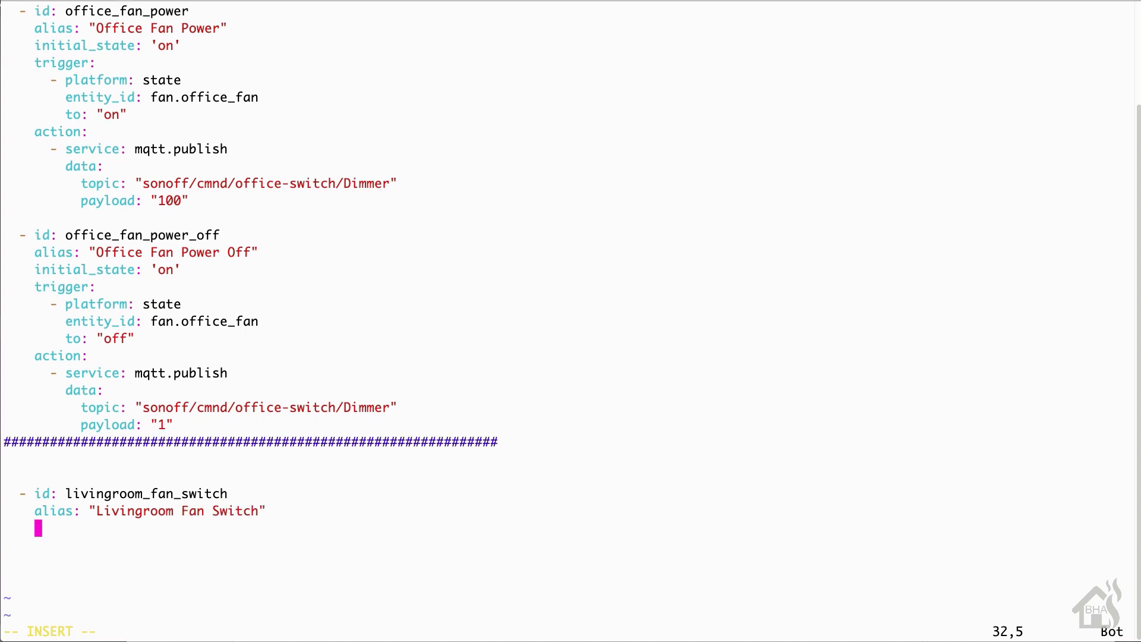
type("initial")
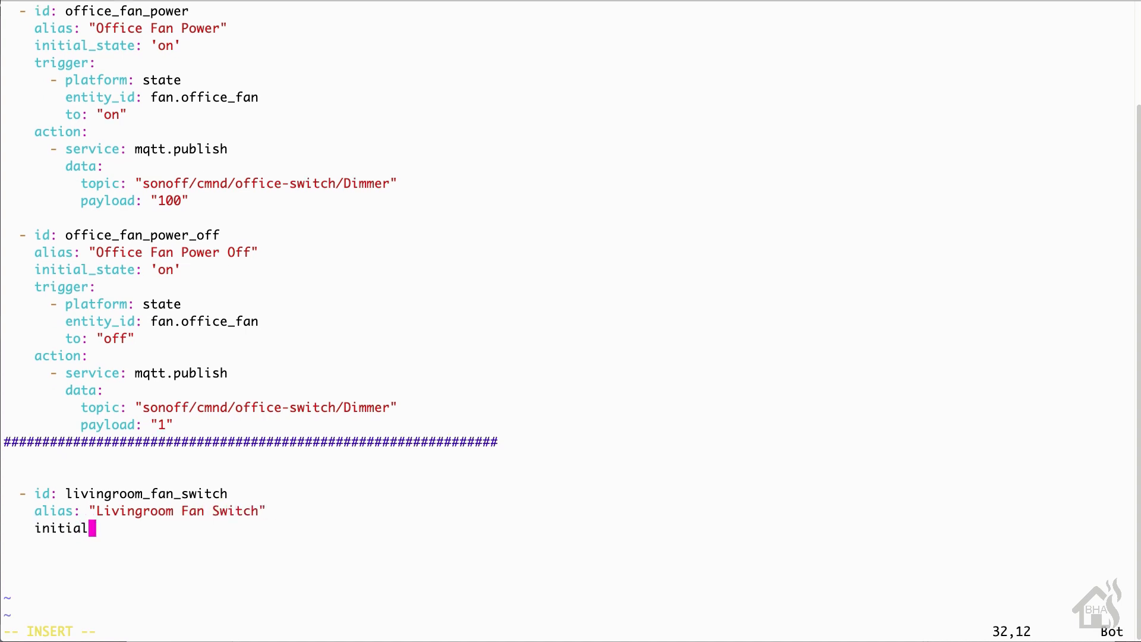
type("_state:")
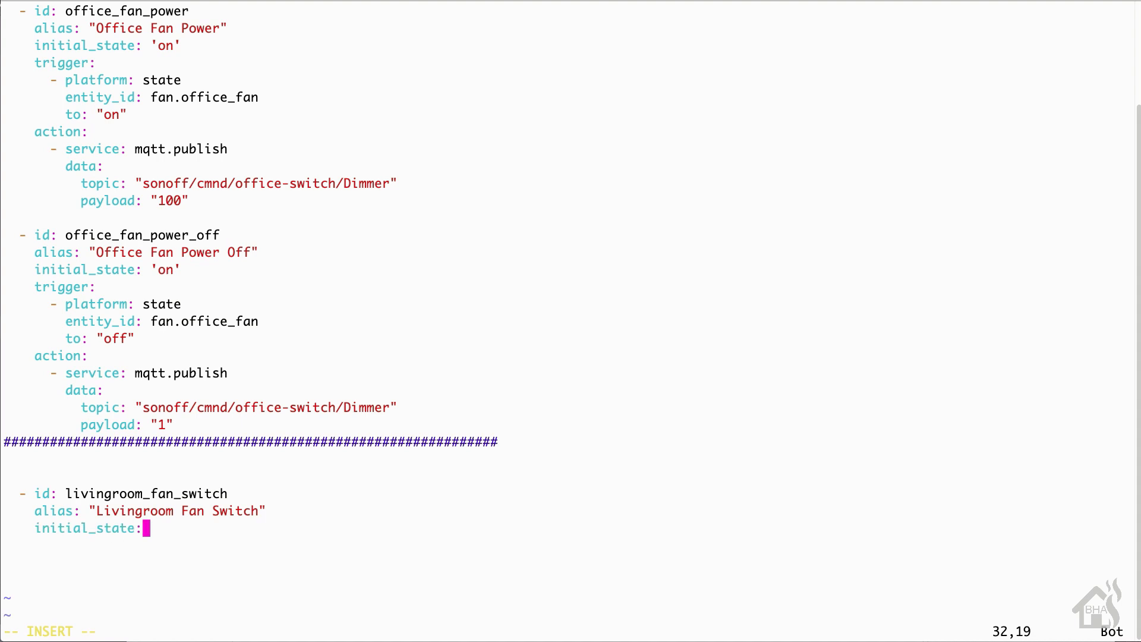
type("'on'")
type("-")
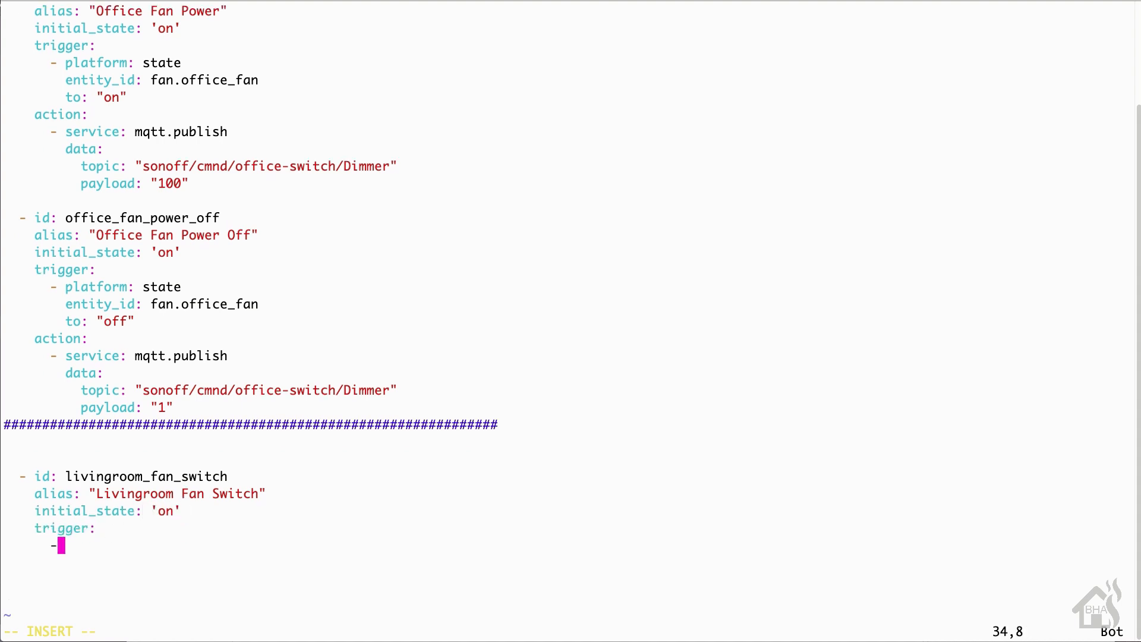
Add a state trigger on switch.livingroom_fan_switch and a switch.toggle action for switch.lr_fan_power
type("platform: state")
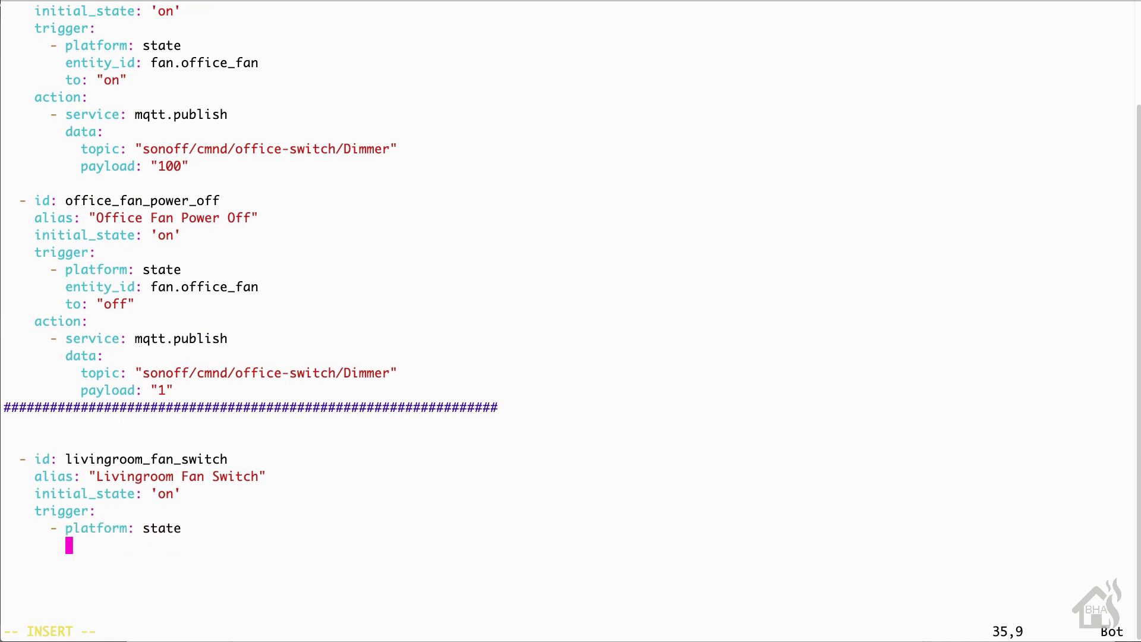
type("entity_id:")
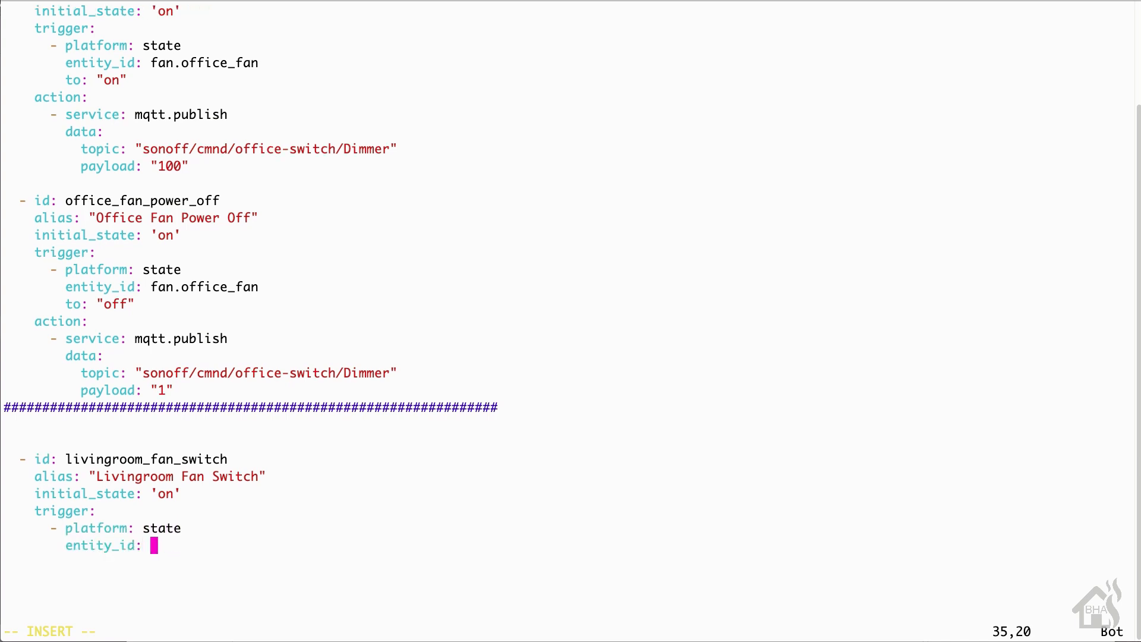
type("switch.livingroom_f")
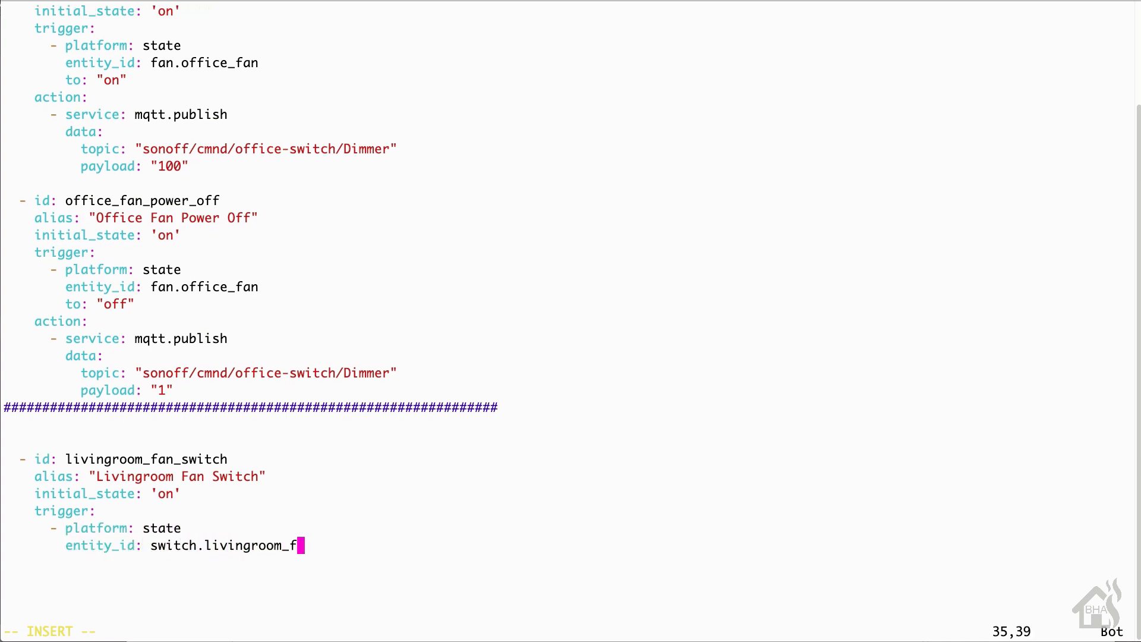
type("an_switch")
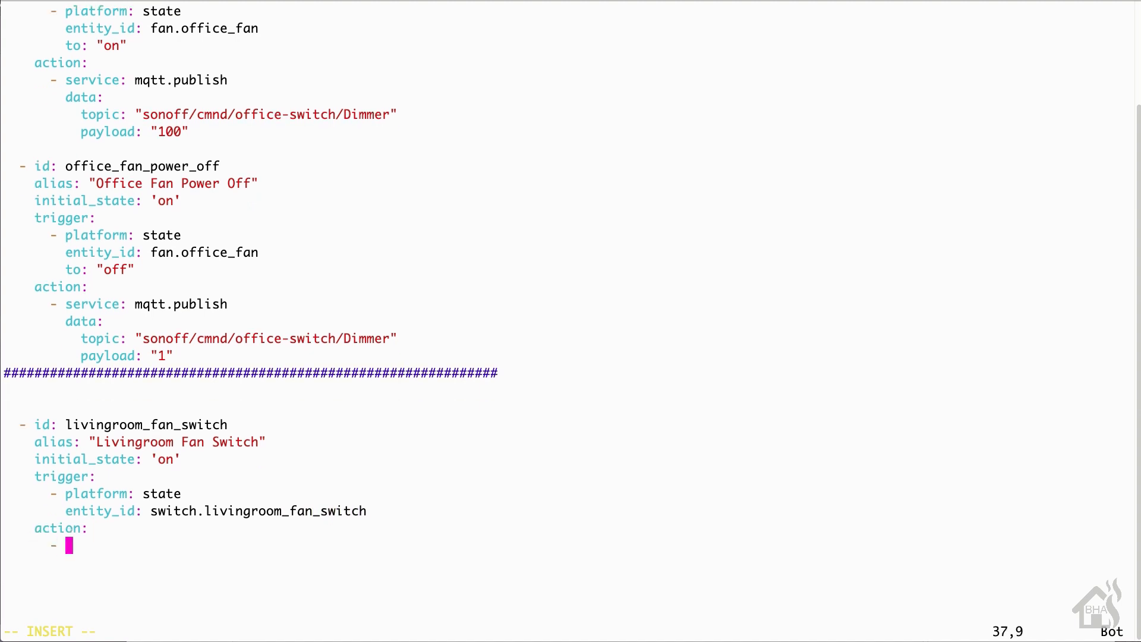
type("service:")
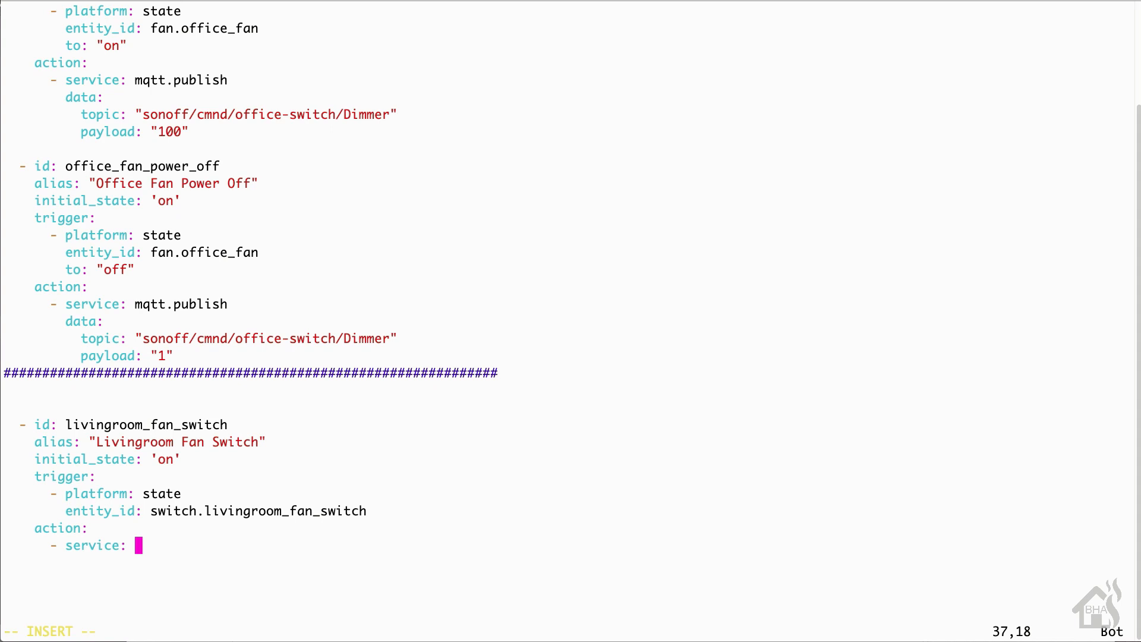
type("switch.toggle")
type("entity_id")
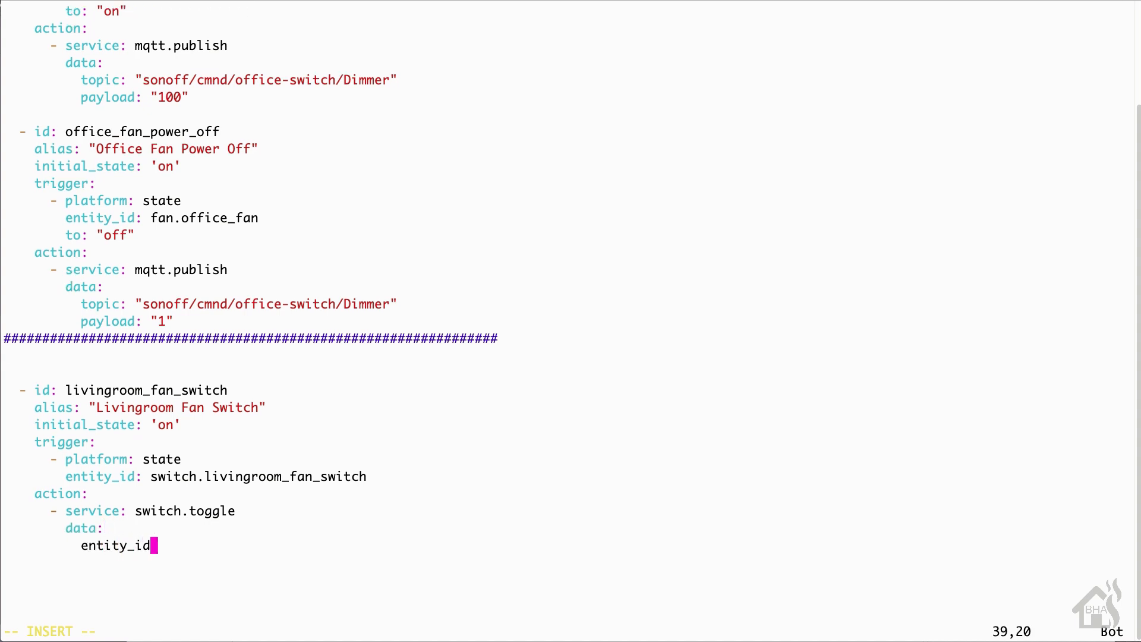
type(": switch.lr_fan")
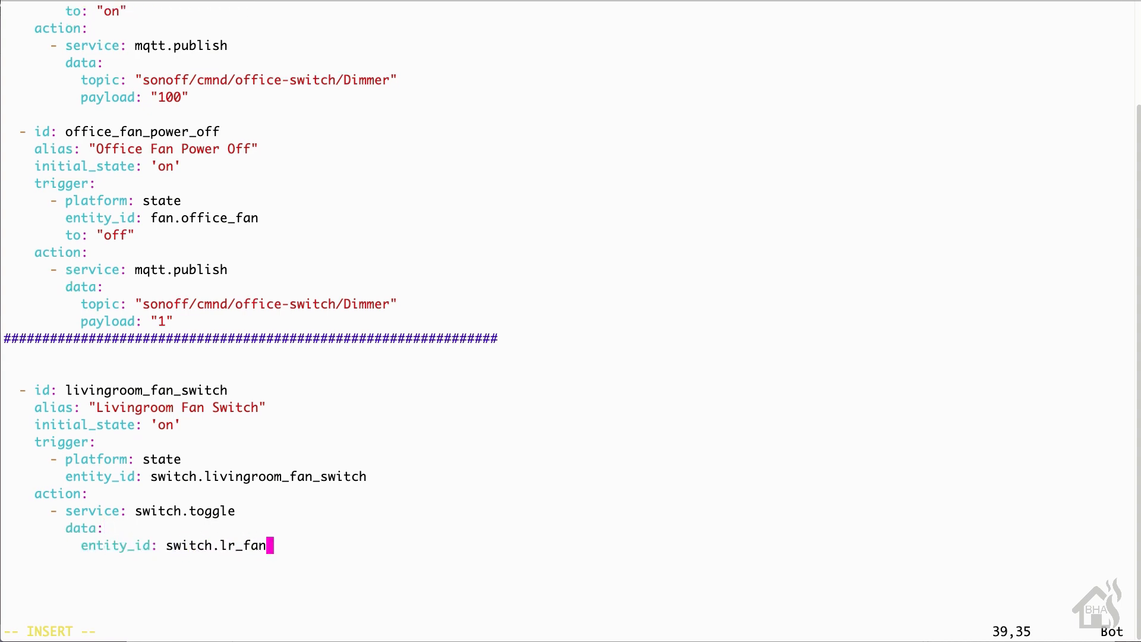
type("_power")
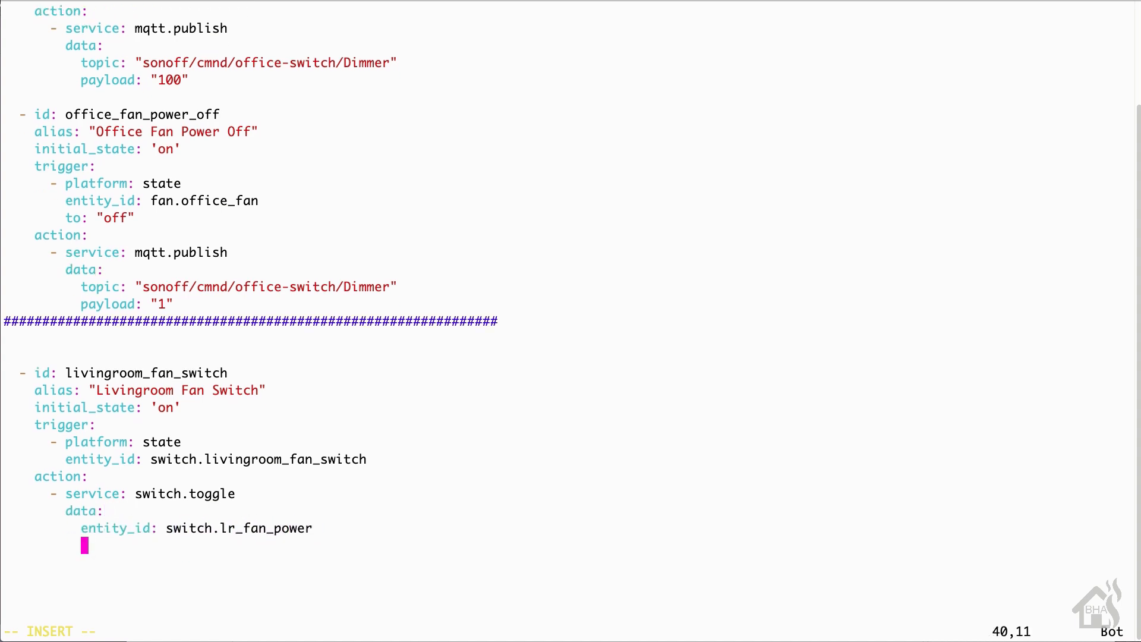
type("- id: liv")
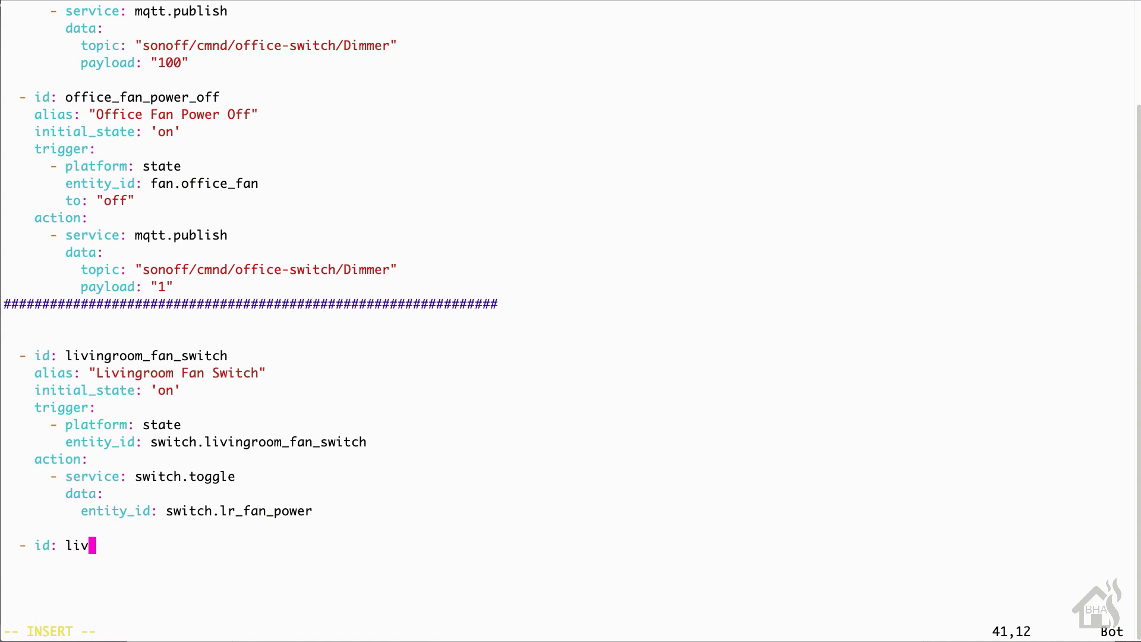
Start the livingroom_light_switch automation with a Light Switch alias and initial_state 'on'
type("ingroom_light")
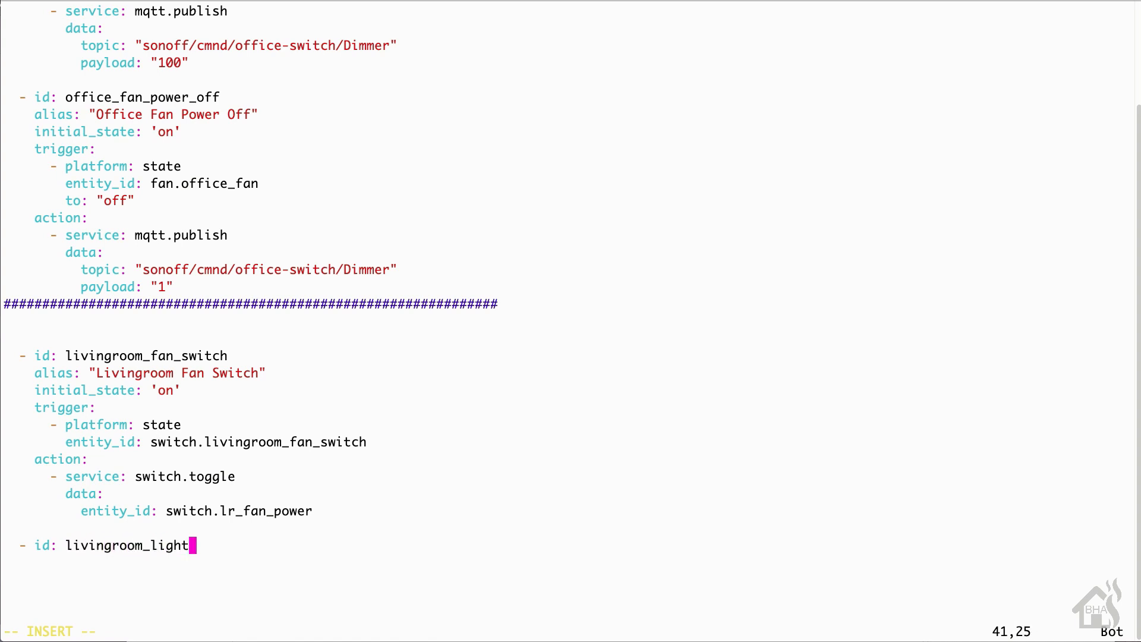
type("_switch")
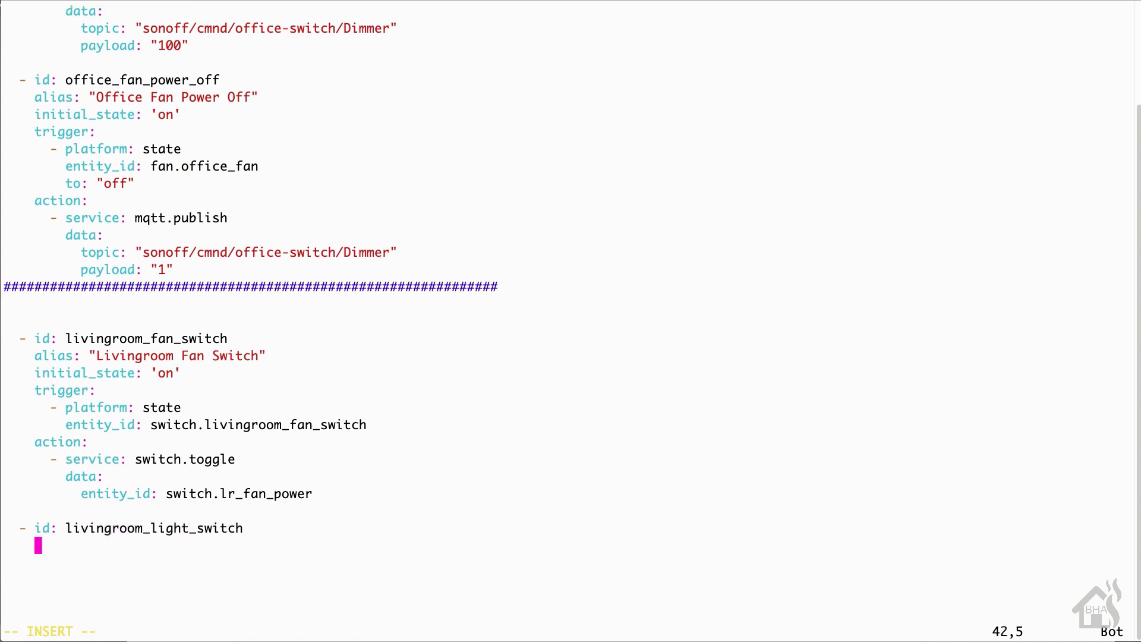
type("alias: \"Livingroom")
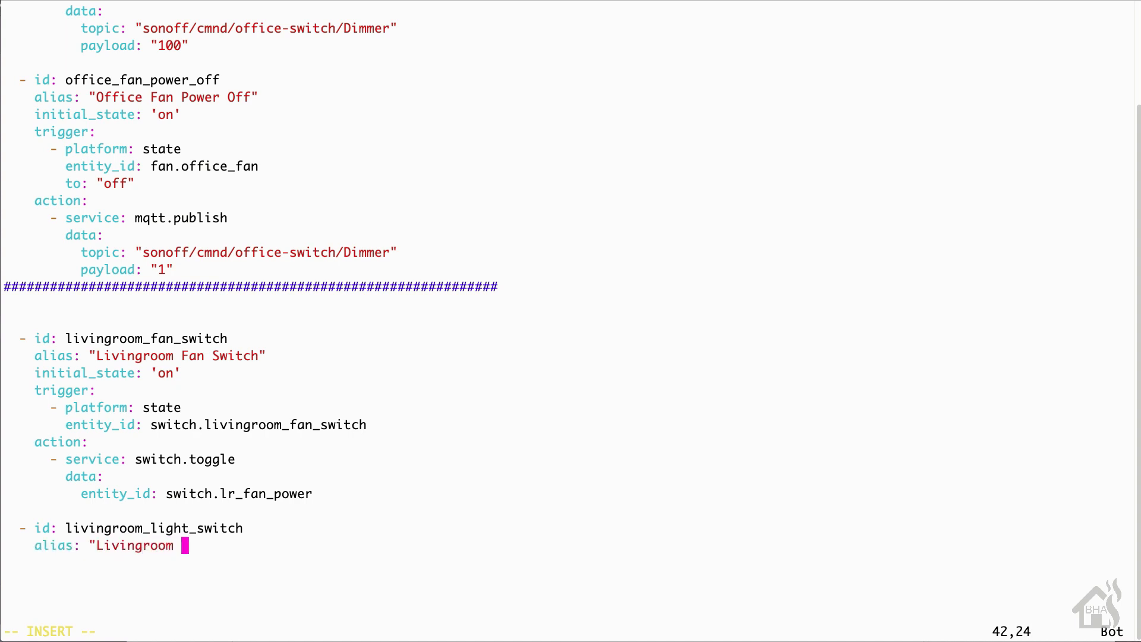
type("Light Switch")
type("in")
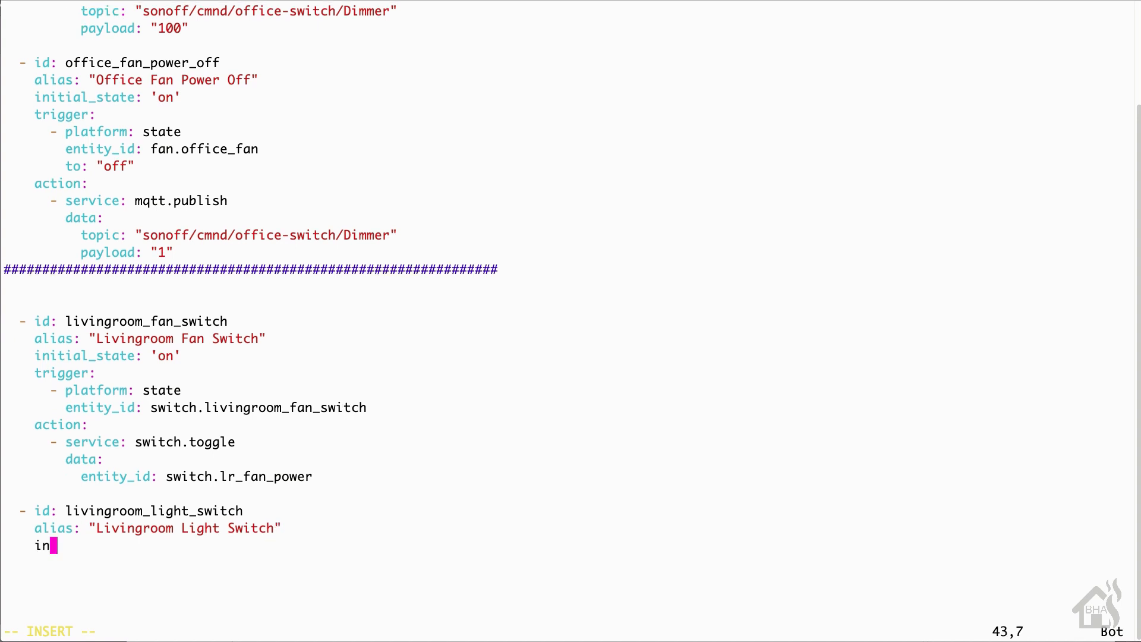
type("itial_state: '")
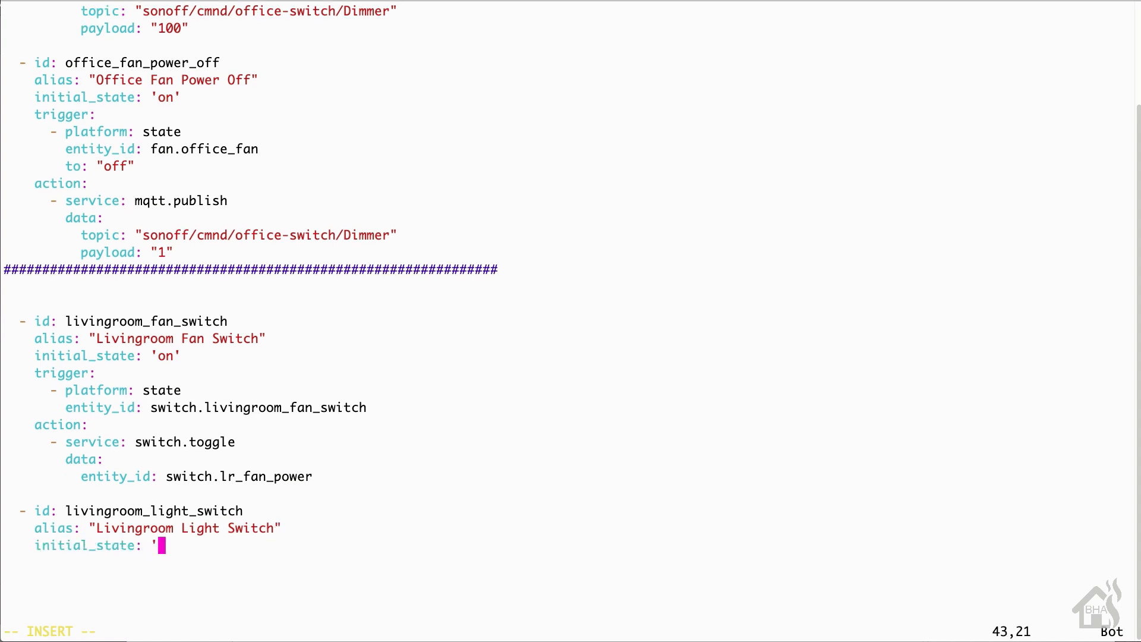
type("on'")
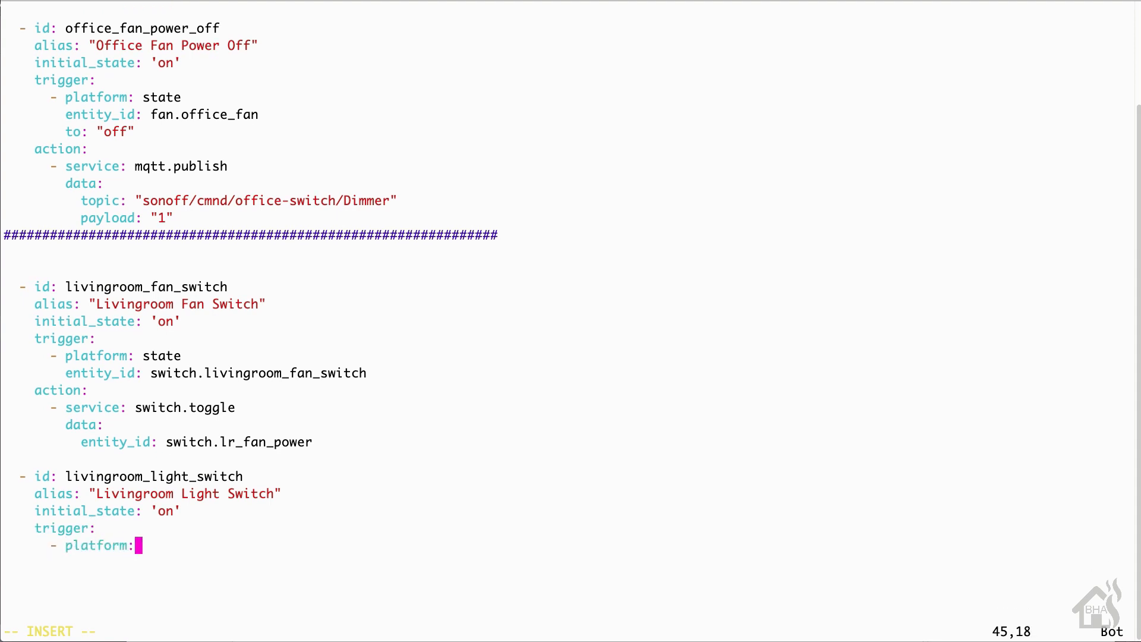
Add a state trigger on switch.livingroom_light_switch toggling light.livingroom_lights, then save with :wq!
type("state")
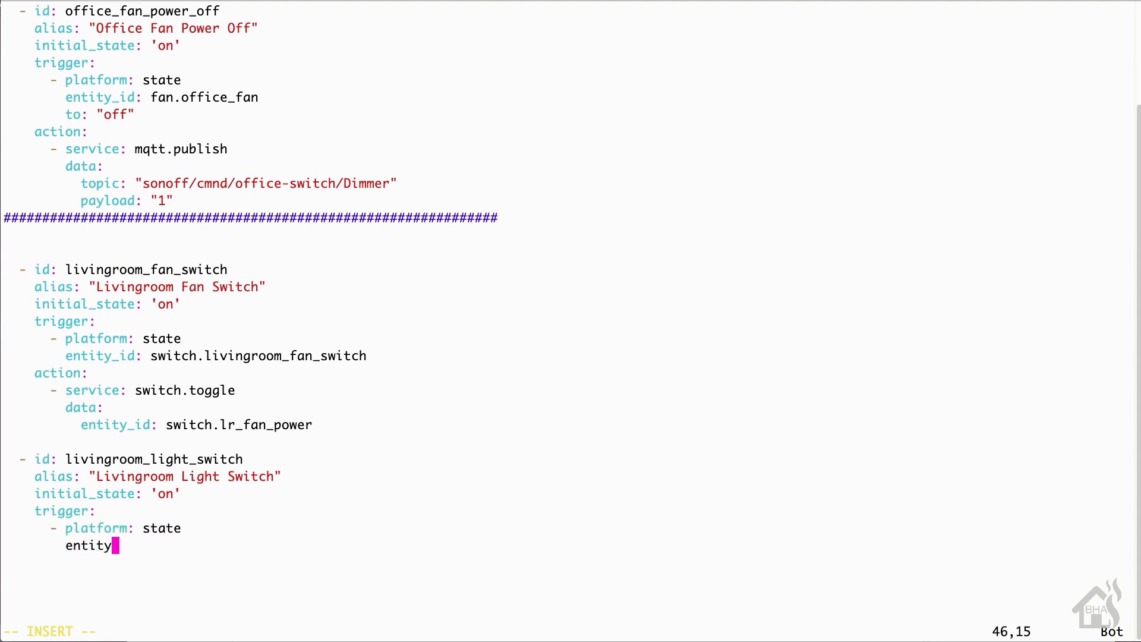
type("_id: switch.livingroom_light_switch")
type("- service")
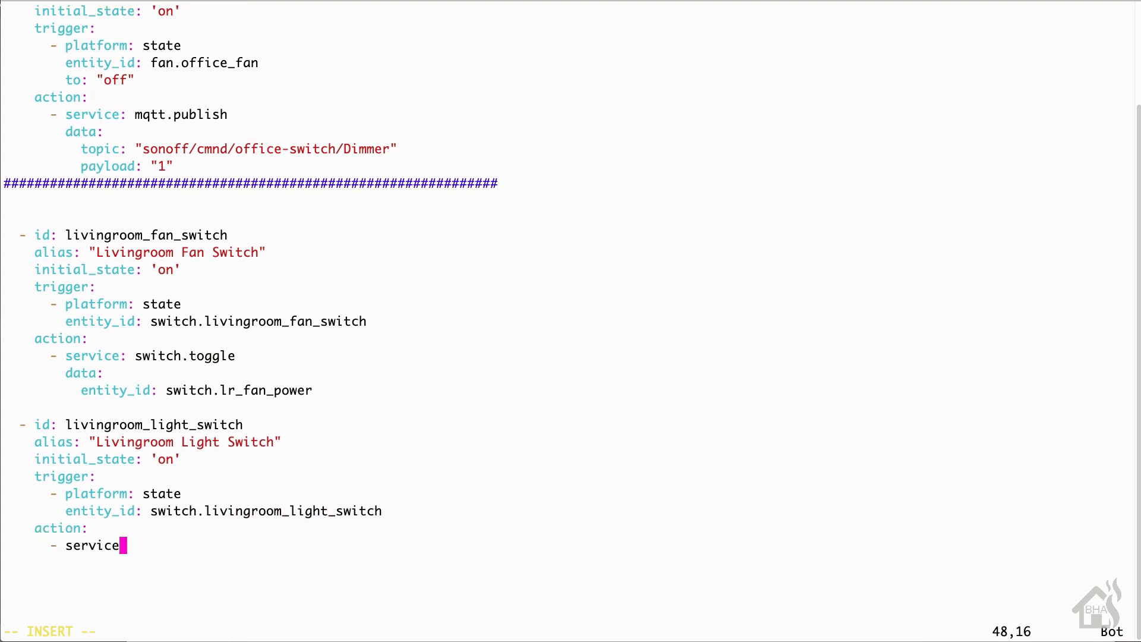
type(": light.toggle")
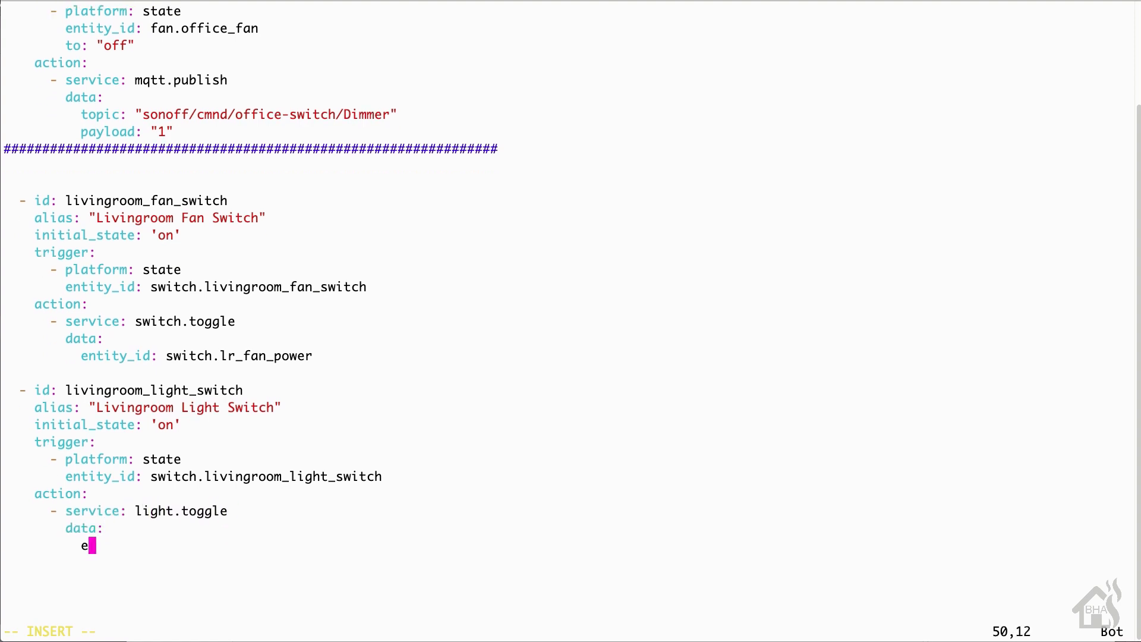
type("ntity_id:")
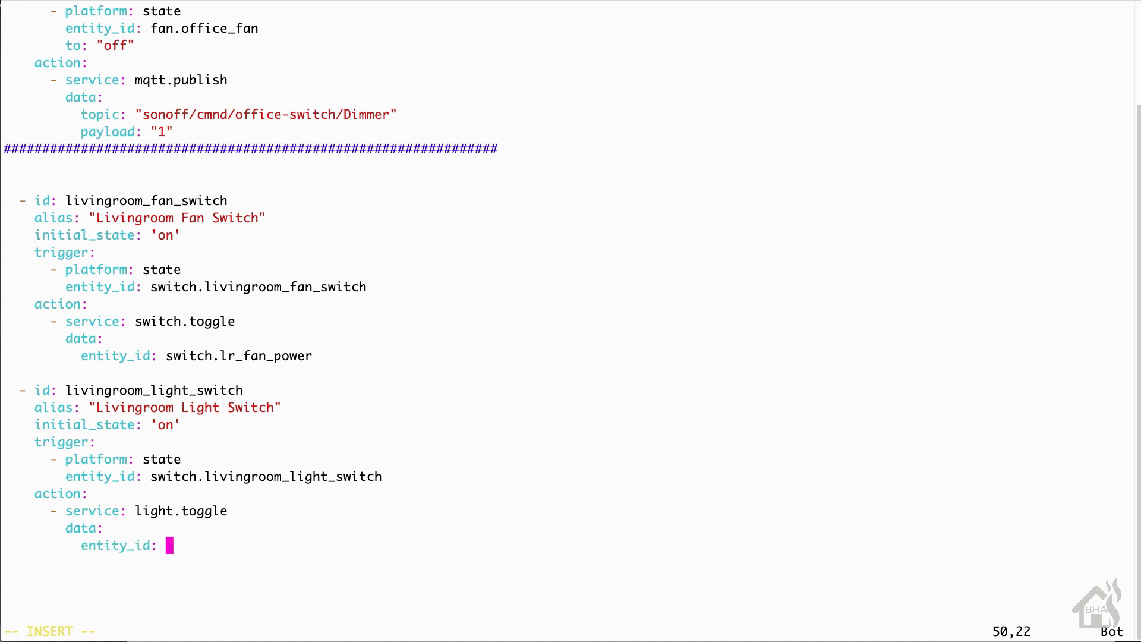
type("light.livin")
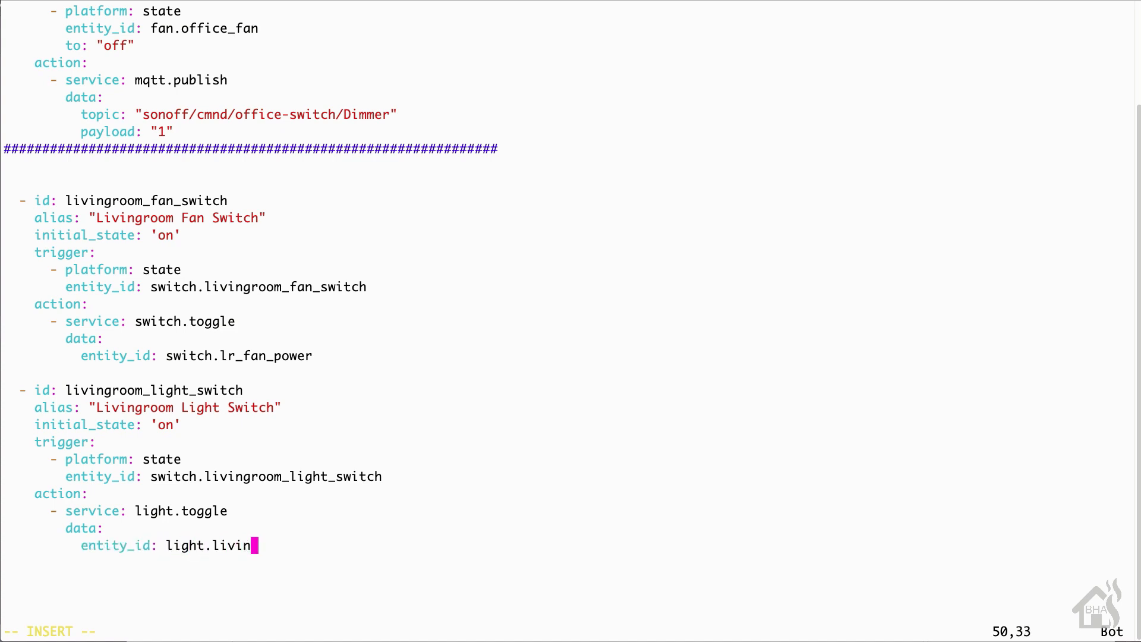
type("groom_lights")
left_click(570, 631)
type(":")
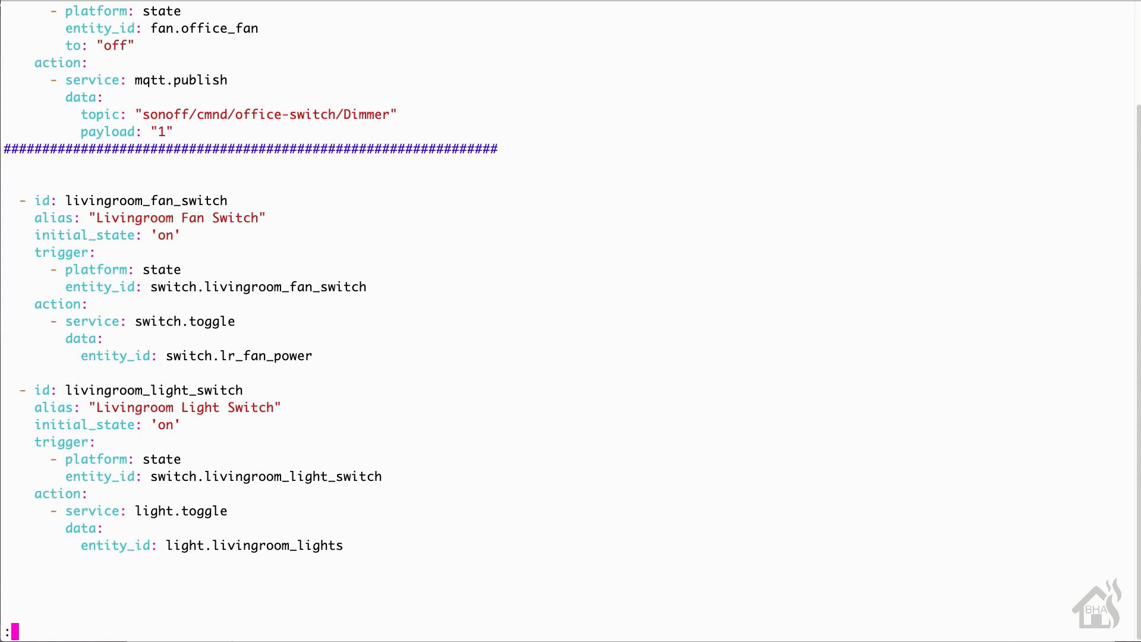
type("wq!")
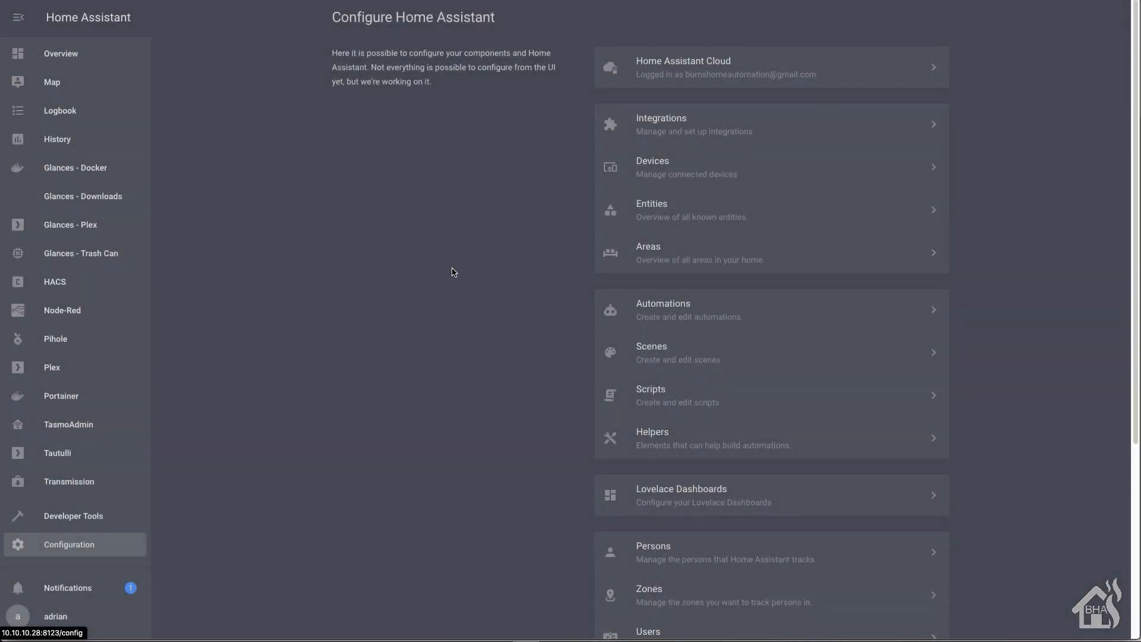
Run Check Configuration from Server Controls to validate the edited configuration
scroll("down", 3)
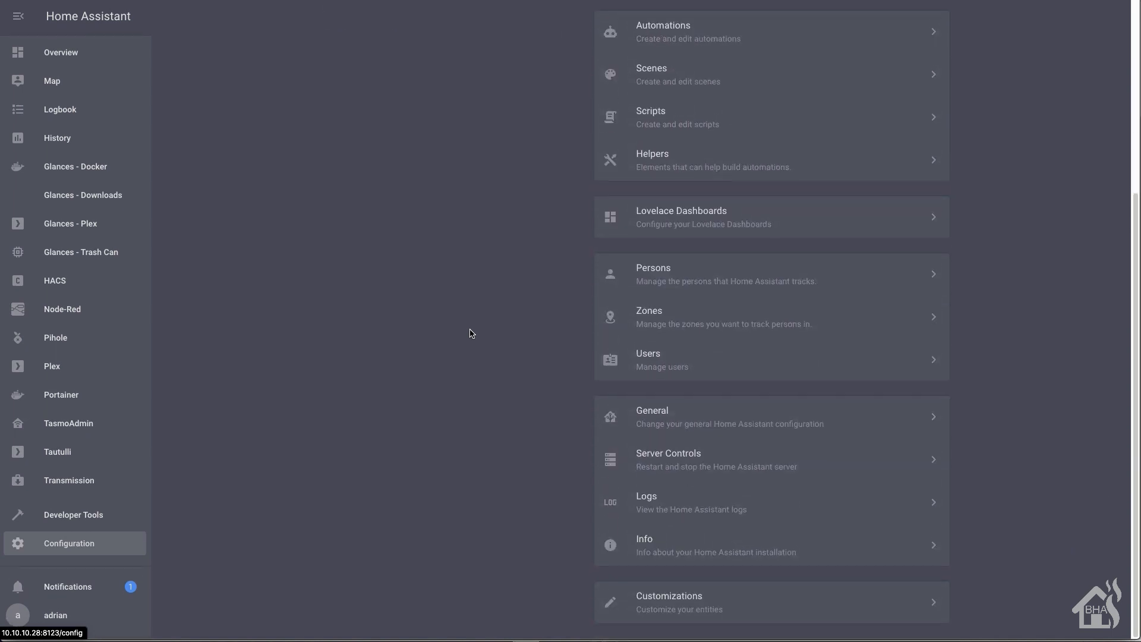
left_click(668, 458)
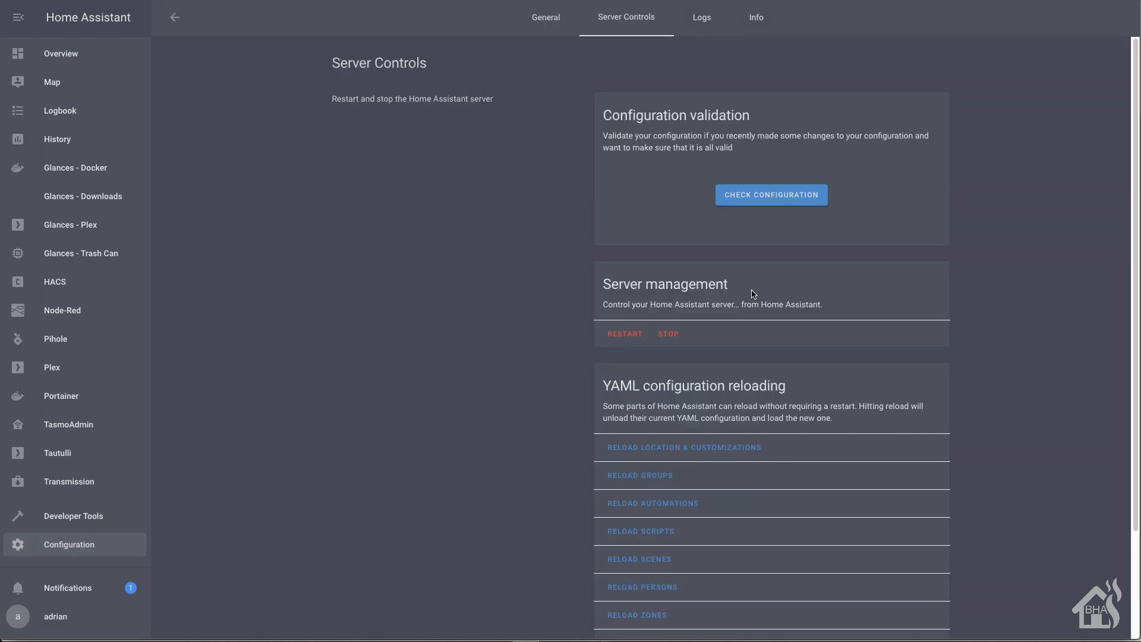
left_click(771, 194)
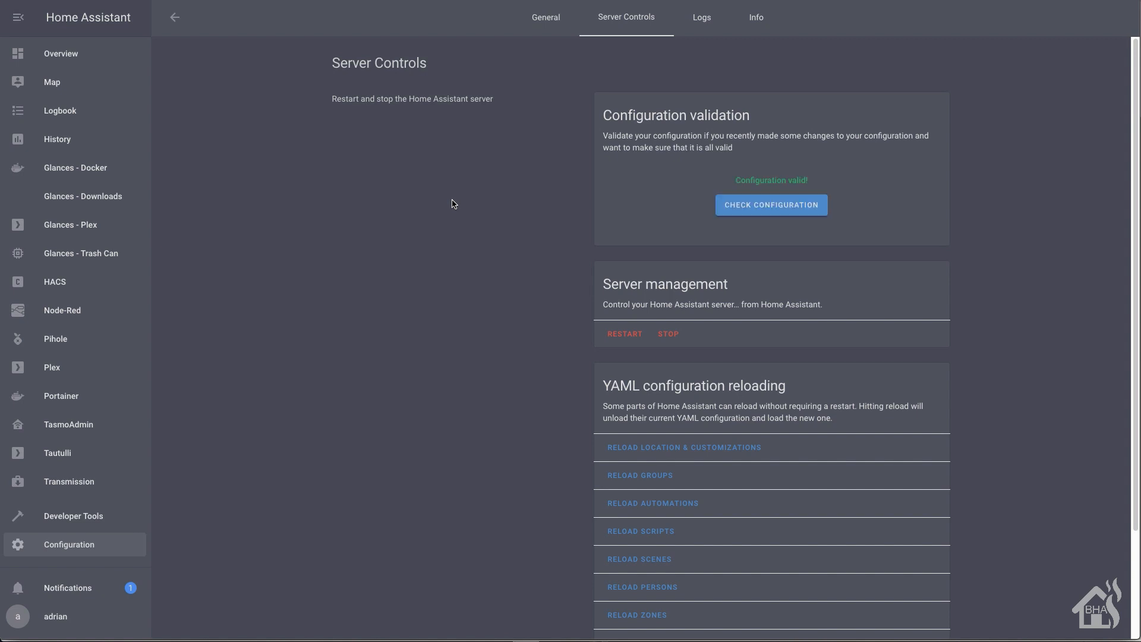
mouse_move(626, 503)
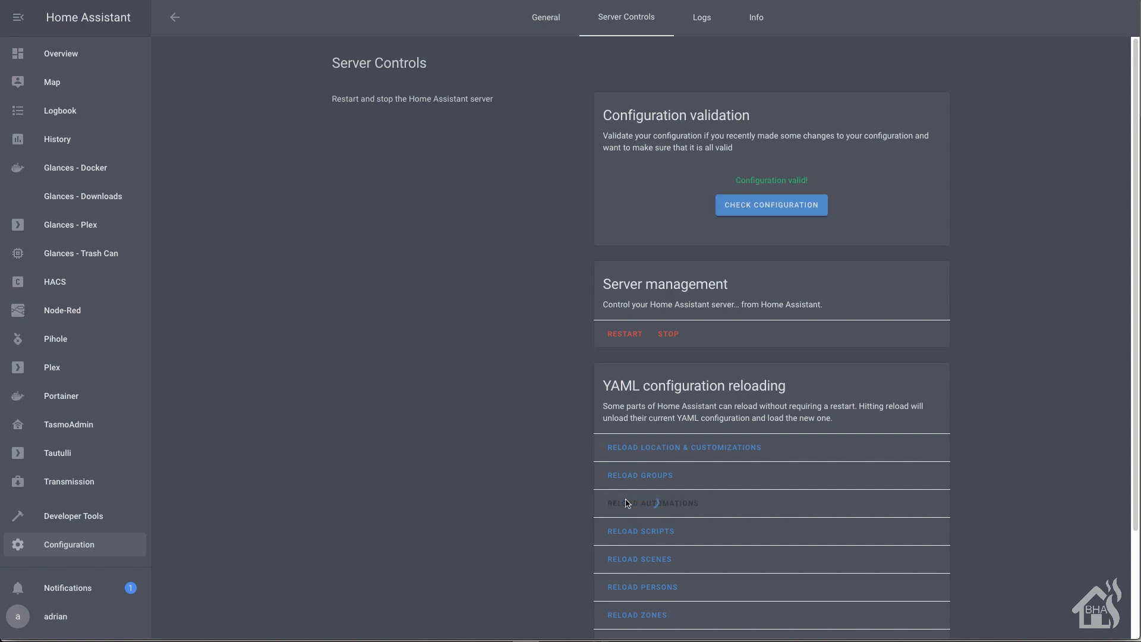
Reload the automations from the YAML configuration reloading section
left_click(652, 503)
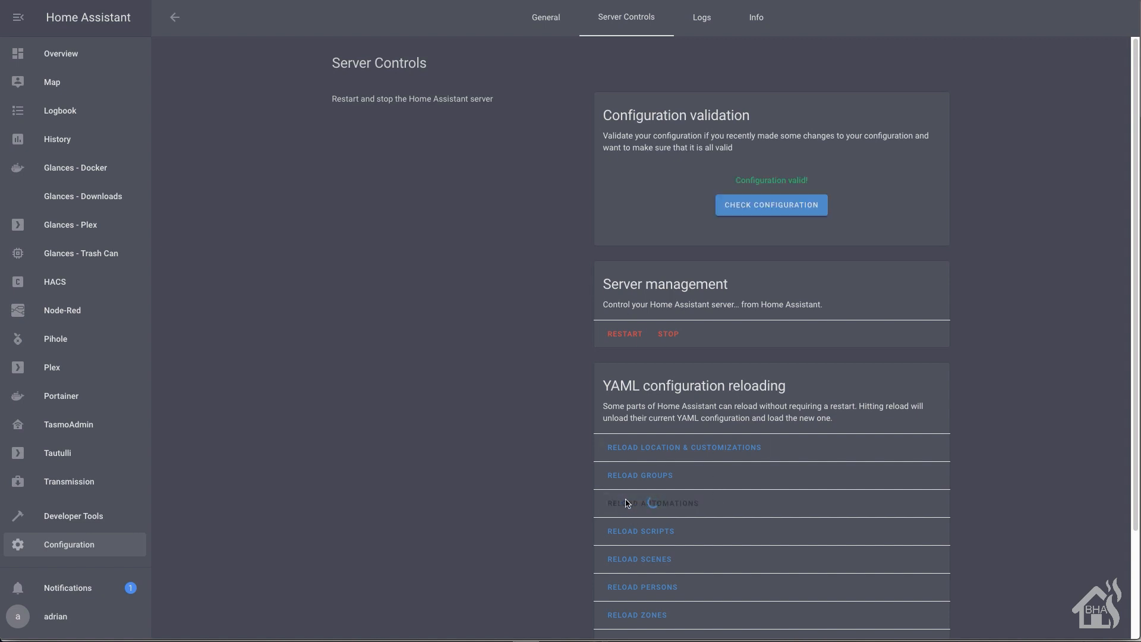
left_click(651, 502)
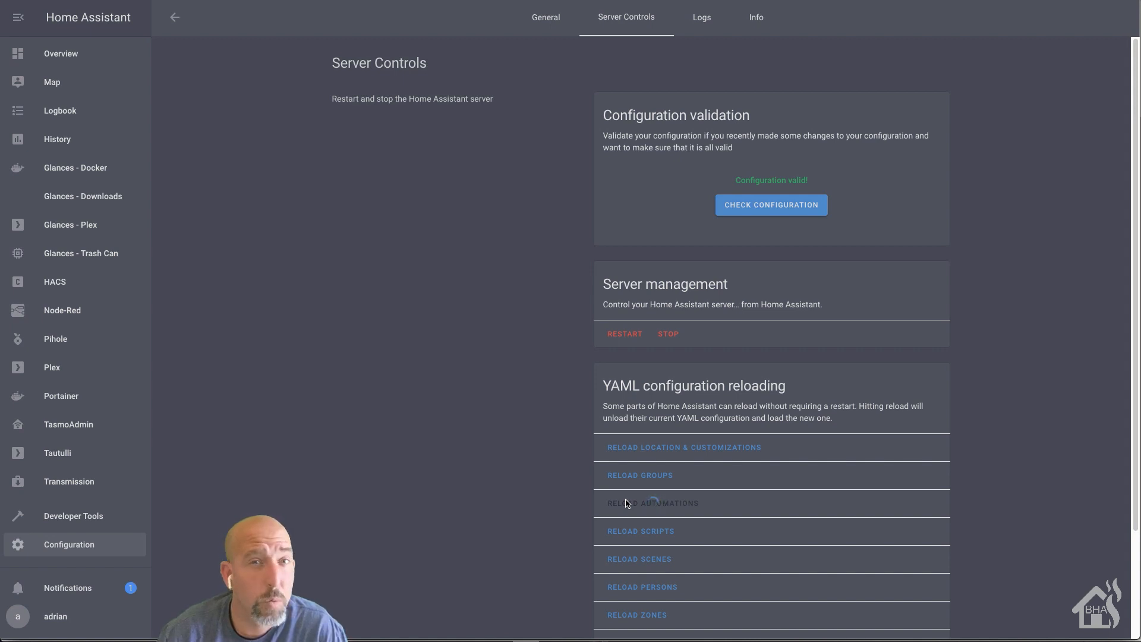
left_click(652, 503)
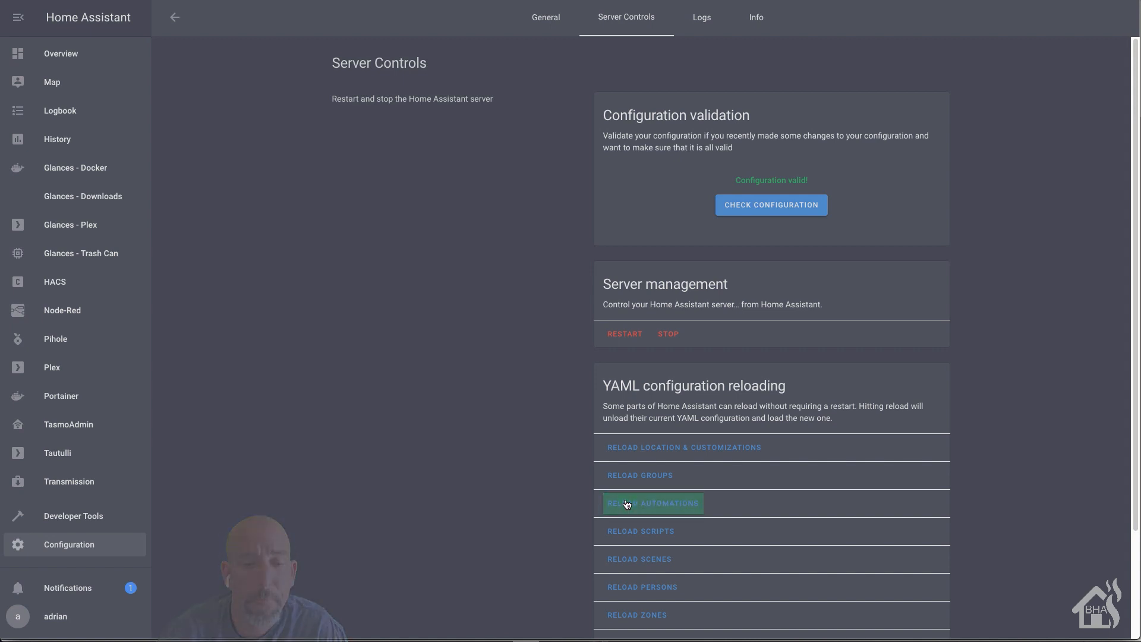